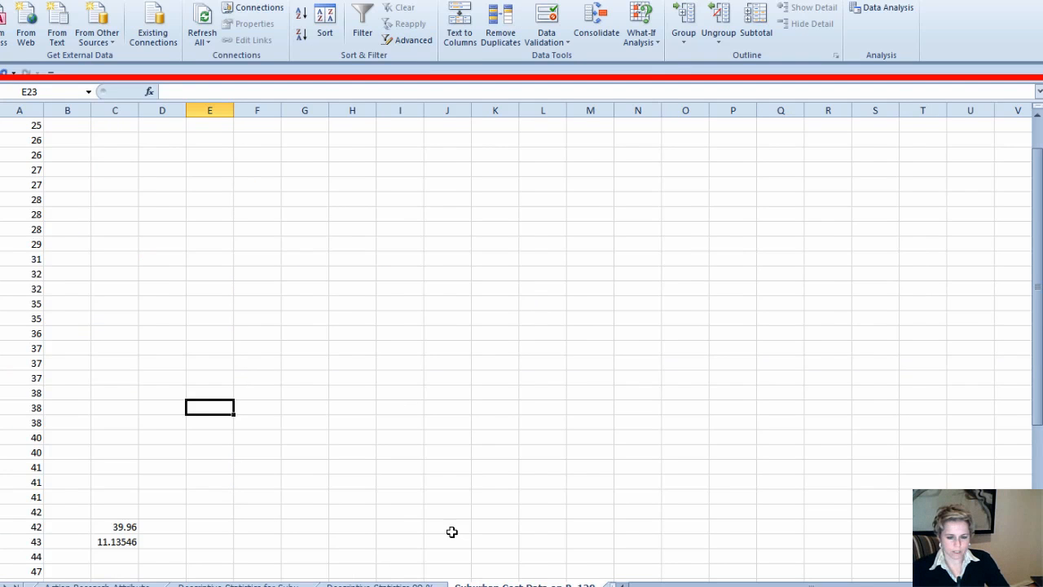
- Choose Descriptive Statistics from the Data Analysis tools for the 50 cost values
scroll(down, 3)
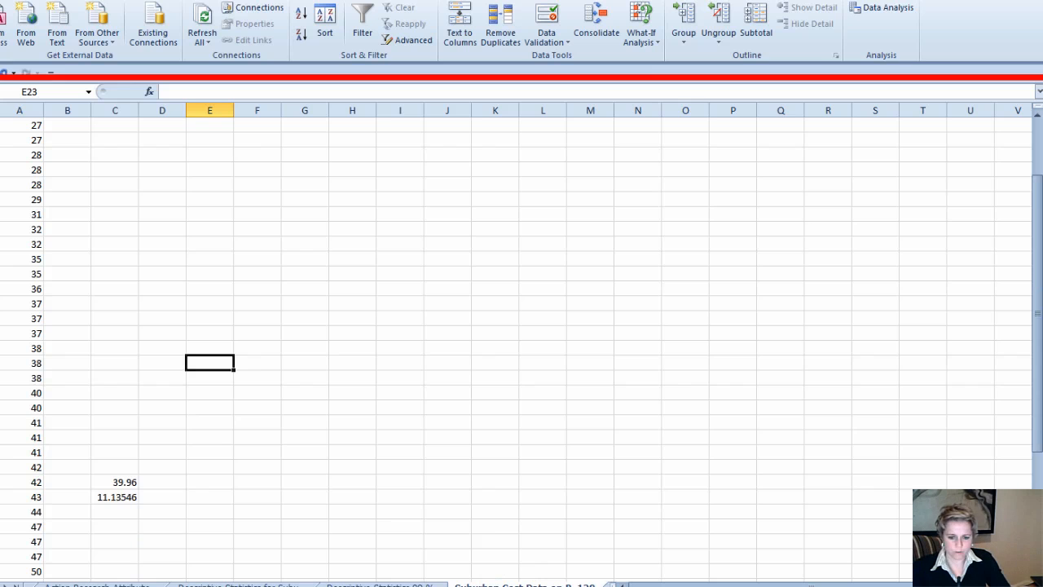
mouse_move(550, 582)
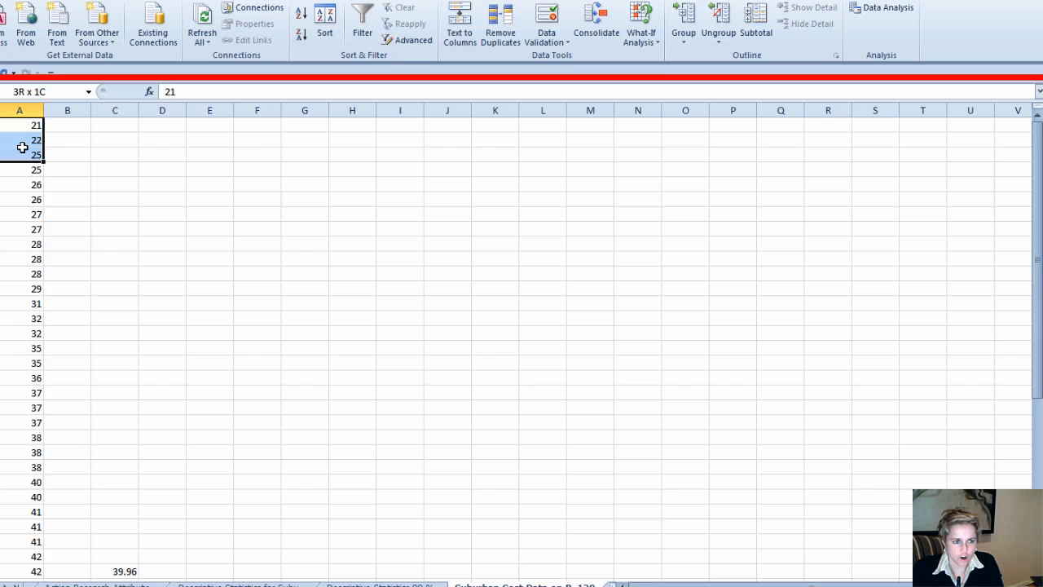
scroll(down, 3)
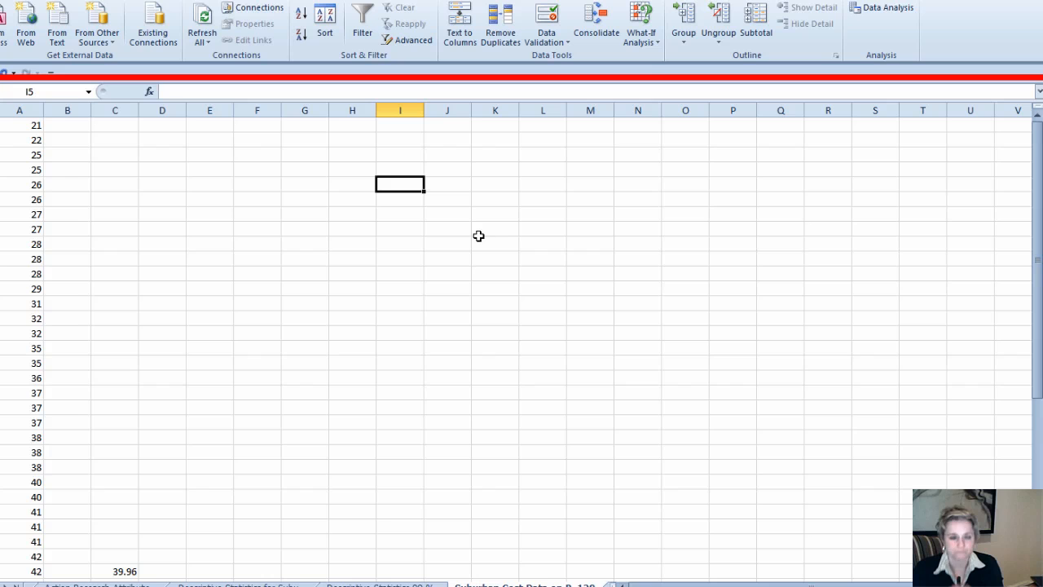
mouse_move(285, 233)
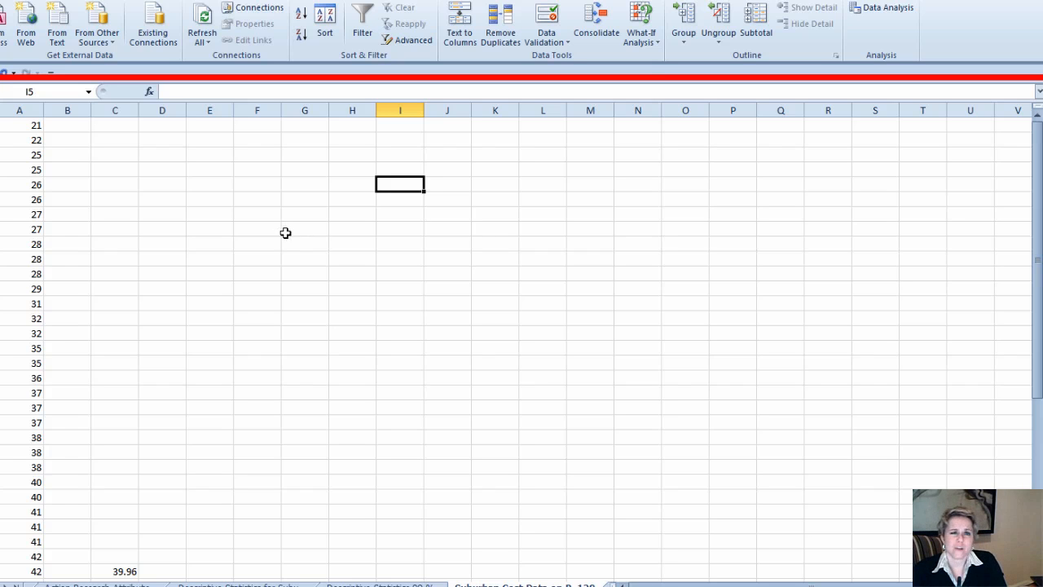
mouse_move(235, 239)
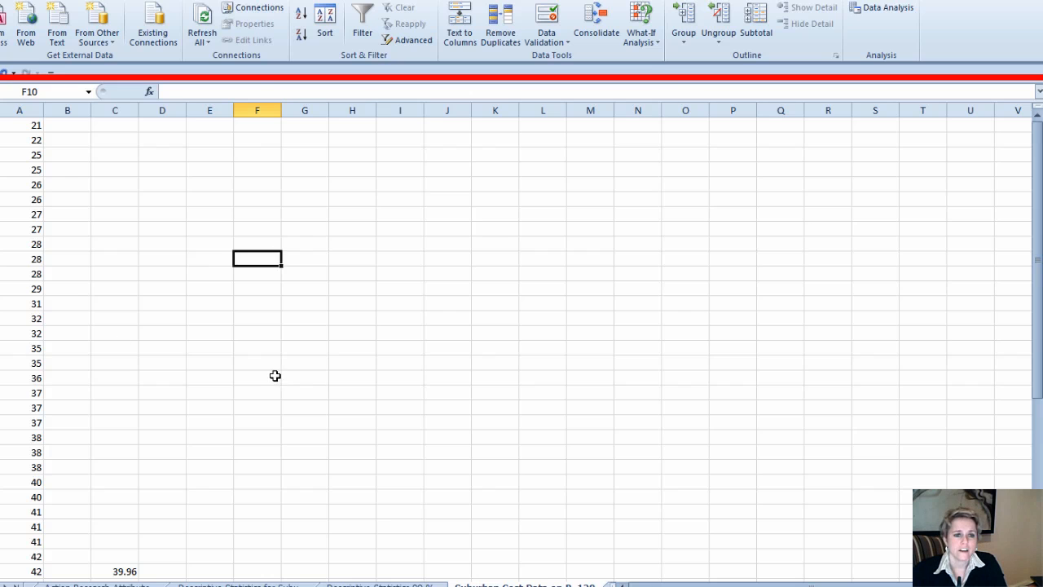
click(257, 377)
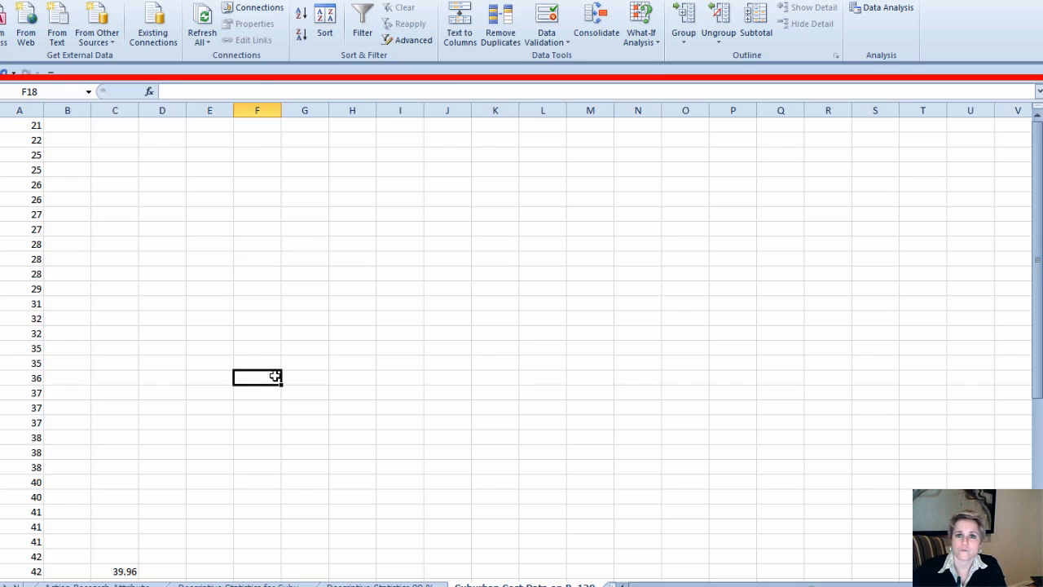
mouse_move(284, 559)
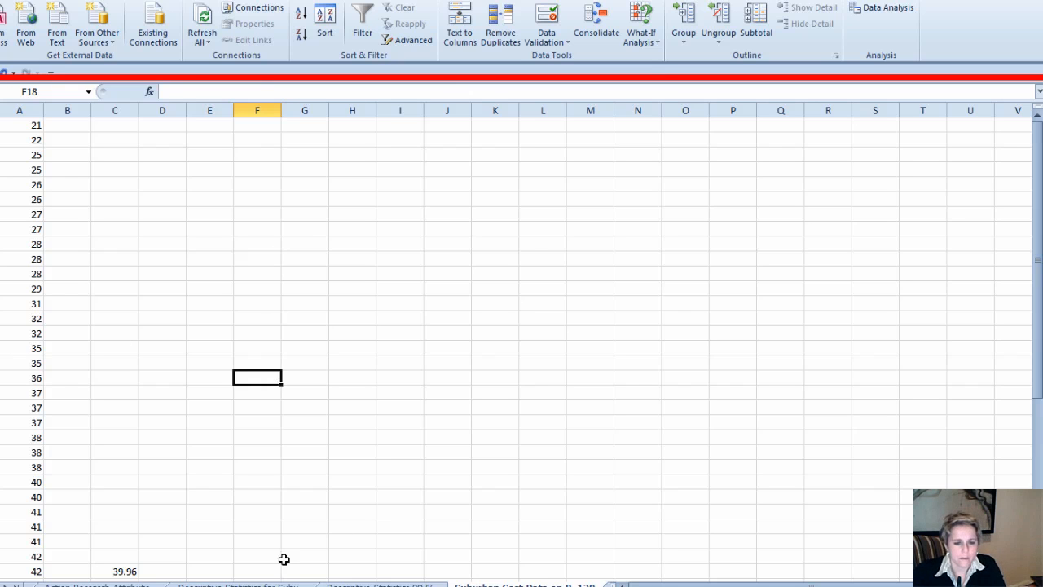
mouse_move(169, 418)
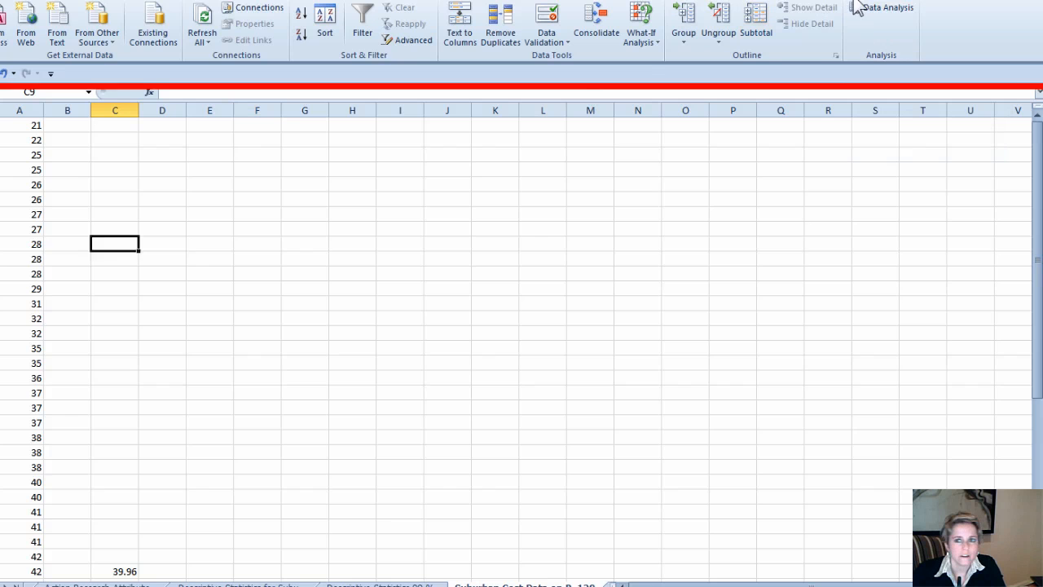
click(886, 9)
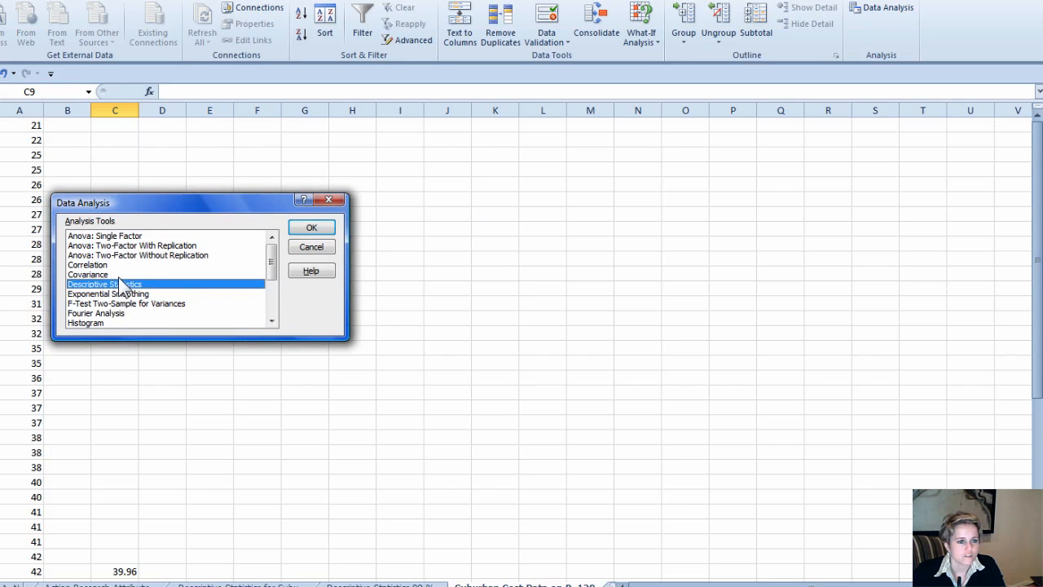
click(310, 226)
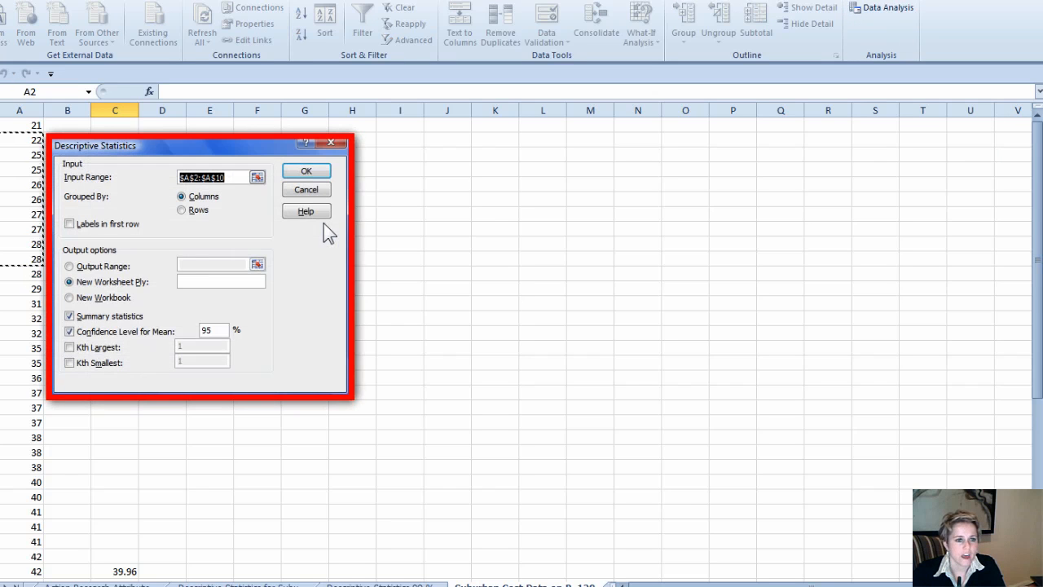
mouse_move(270, 183)
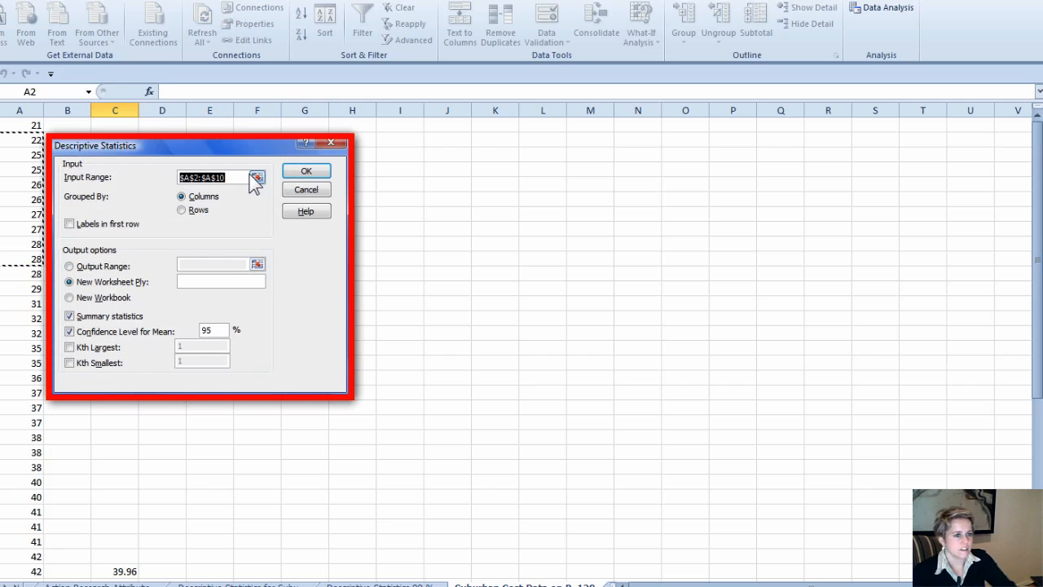
- Run descriptive statistics on input range A1:A50 with summary statistics and 95% confidence level
text(a1:1a)
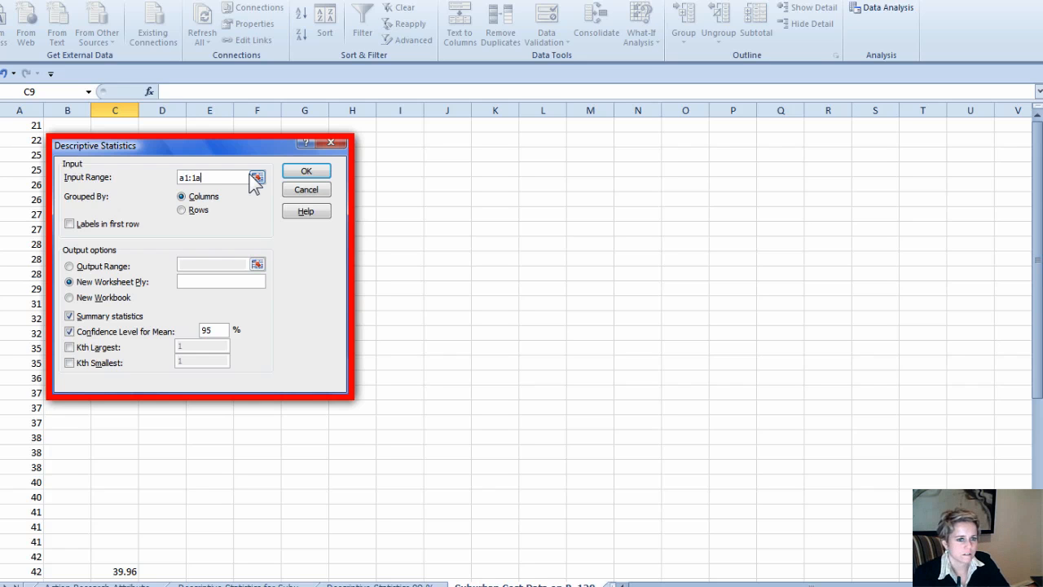
key(BackSpace)
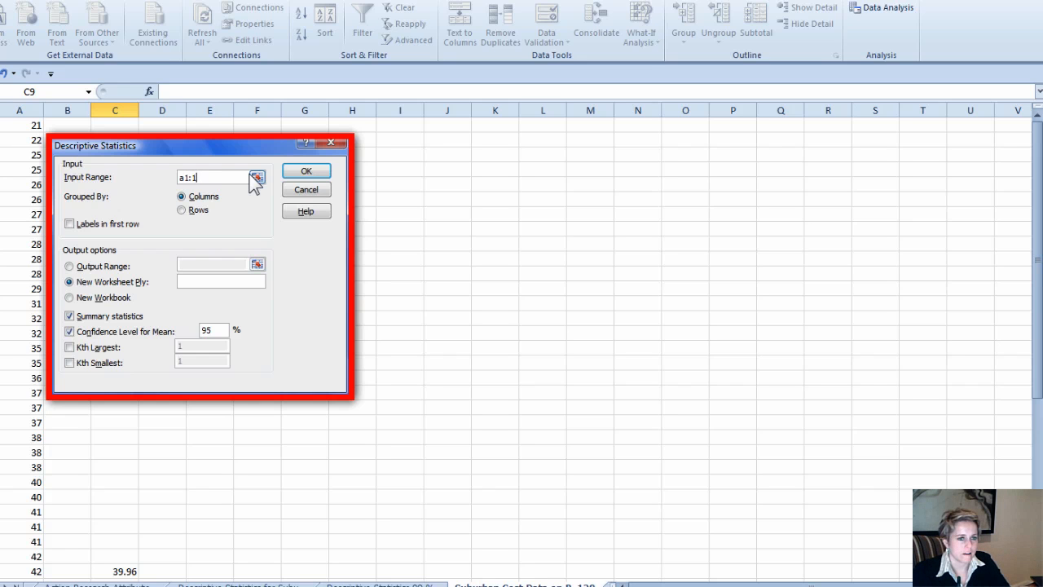
text(a:a50)
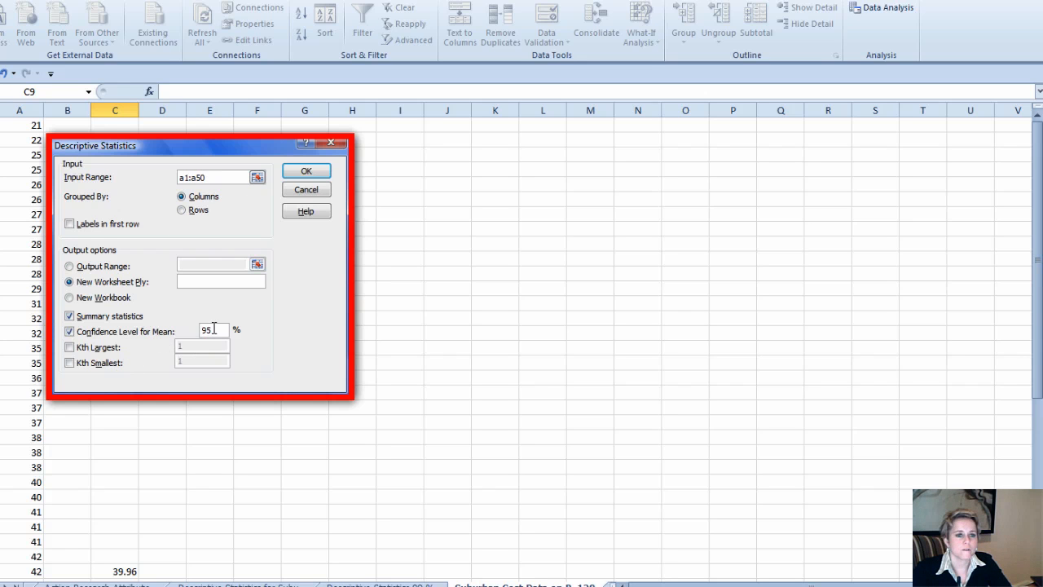
mouse_move(303, 255)
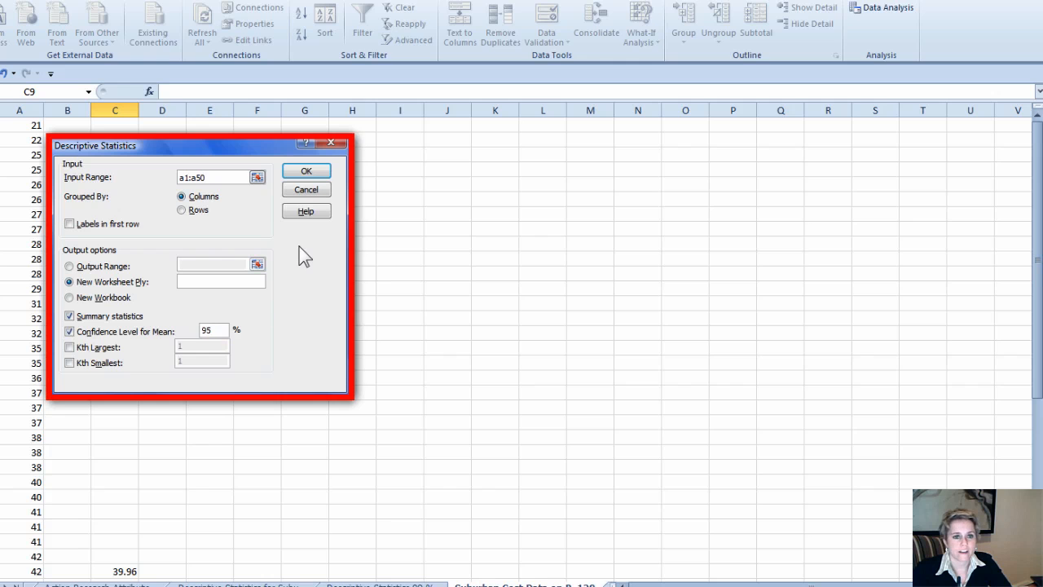
click(306, 170)
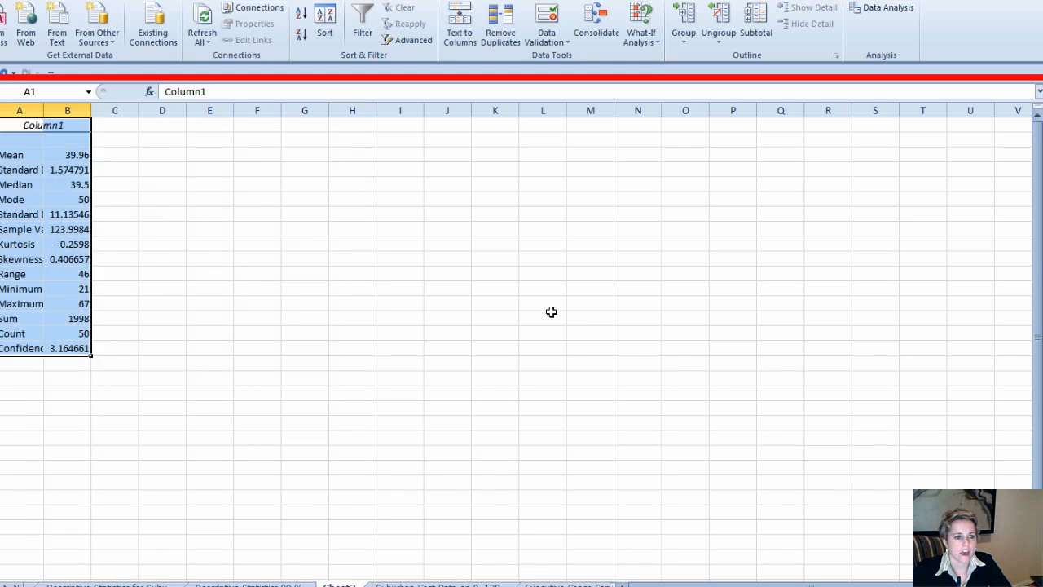
mouse_move(147, 475)
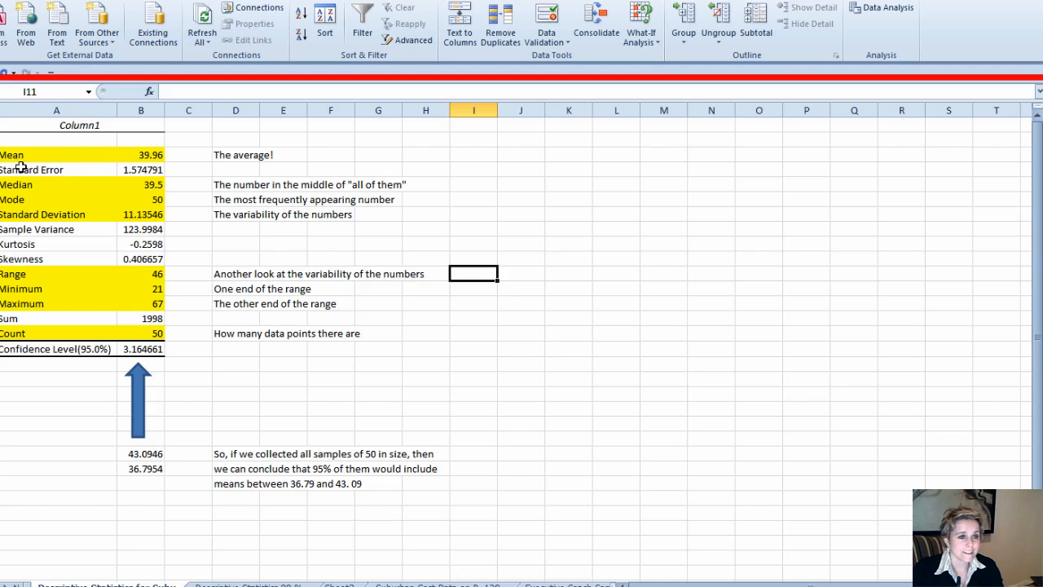
click(25, 155)
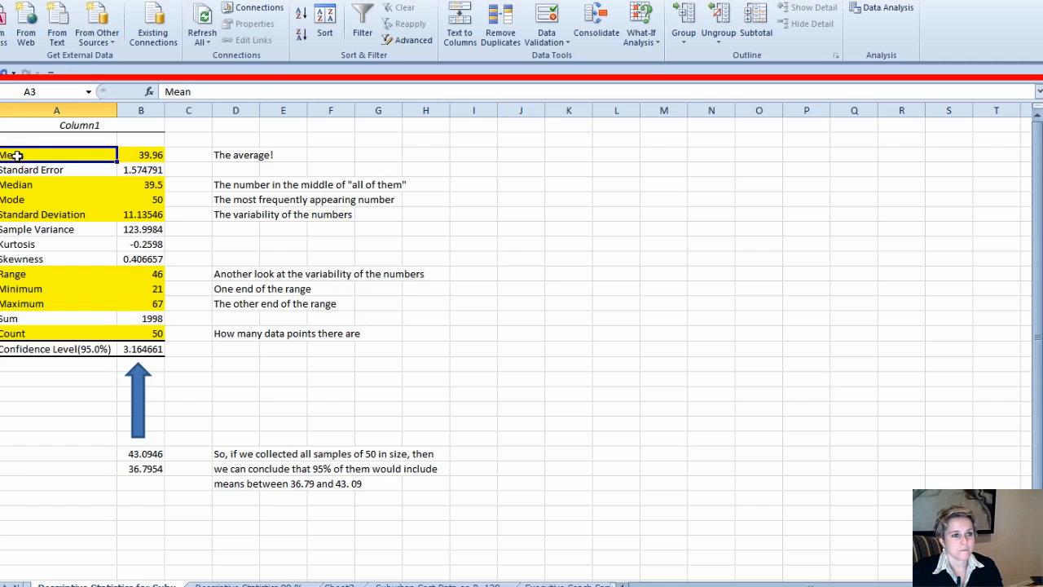
click(33, 199)
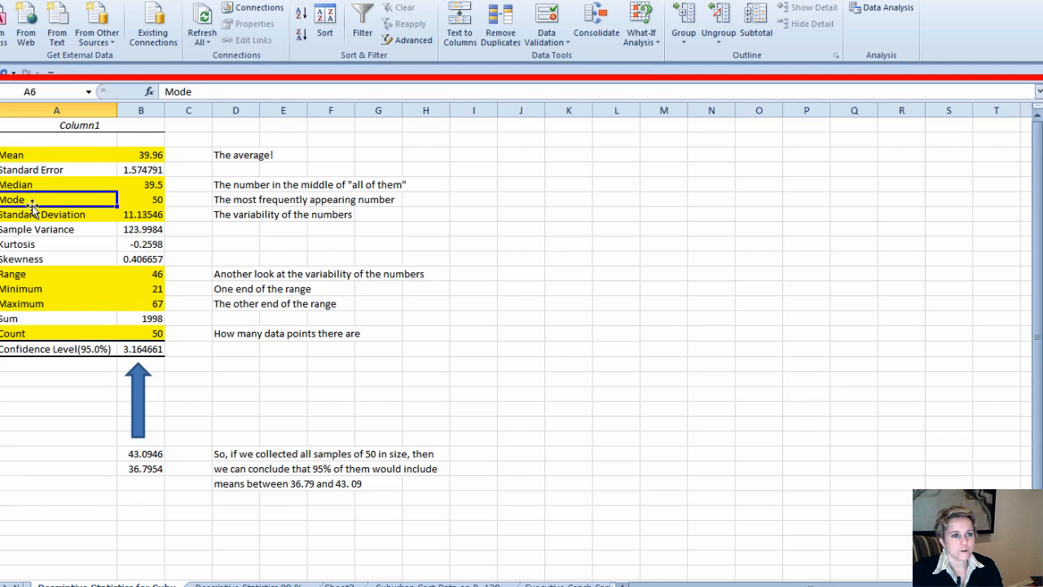
click(140, 214)
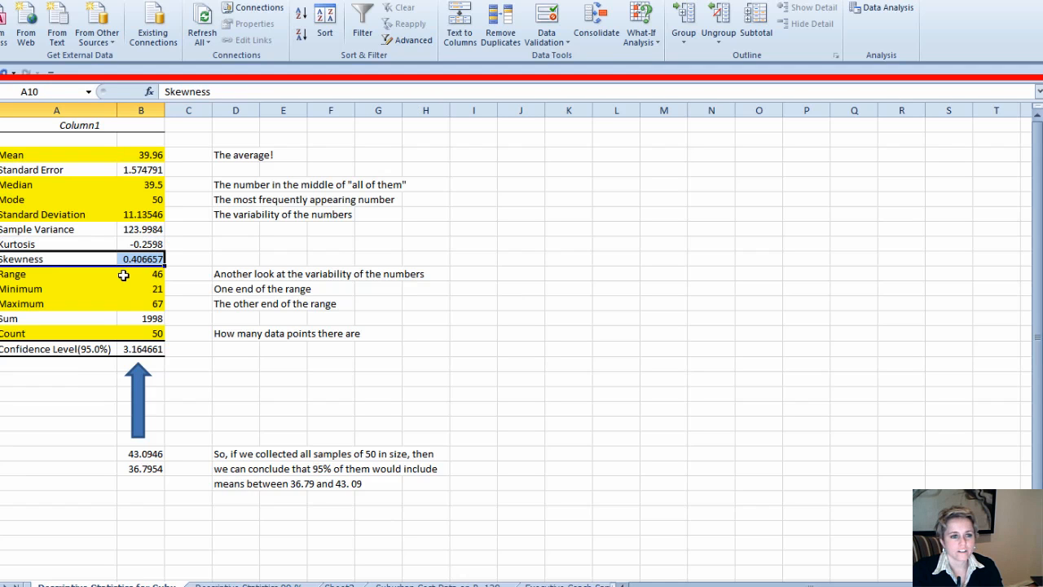
mouse_move(143, 258)
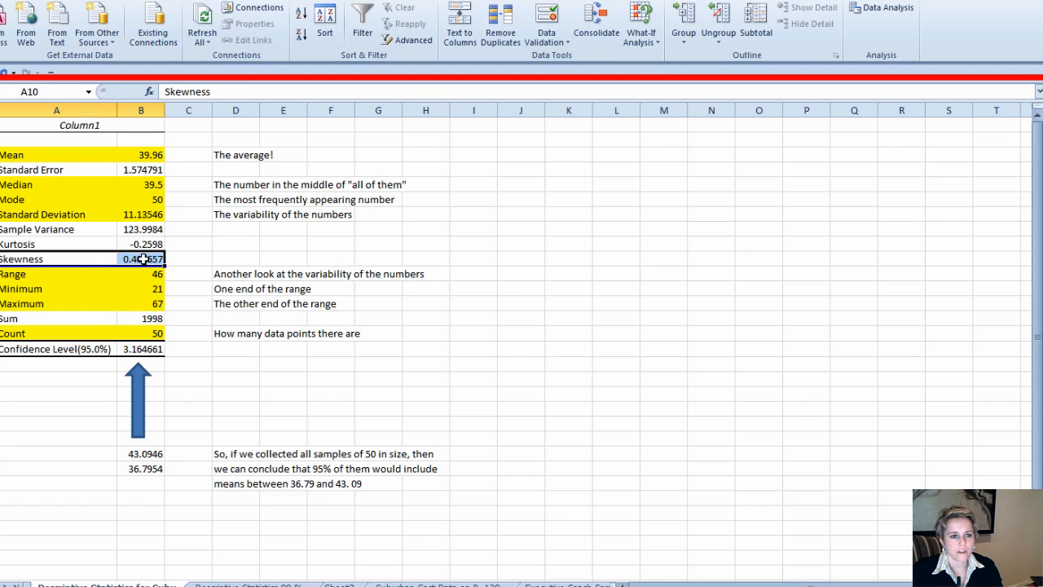
click(37, 274)
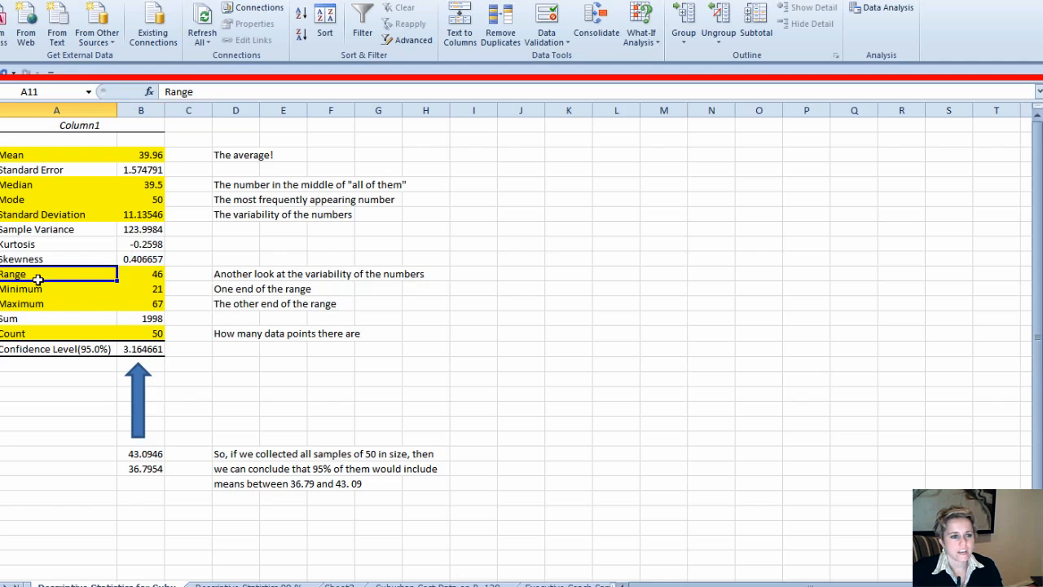
click(141, 273)
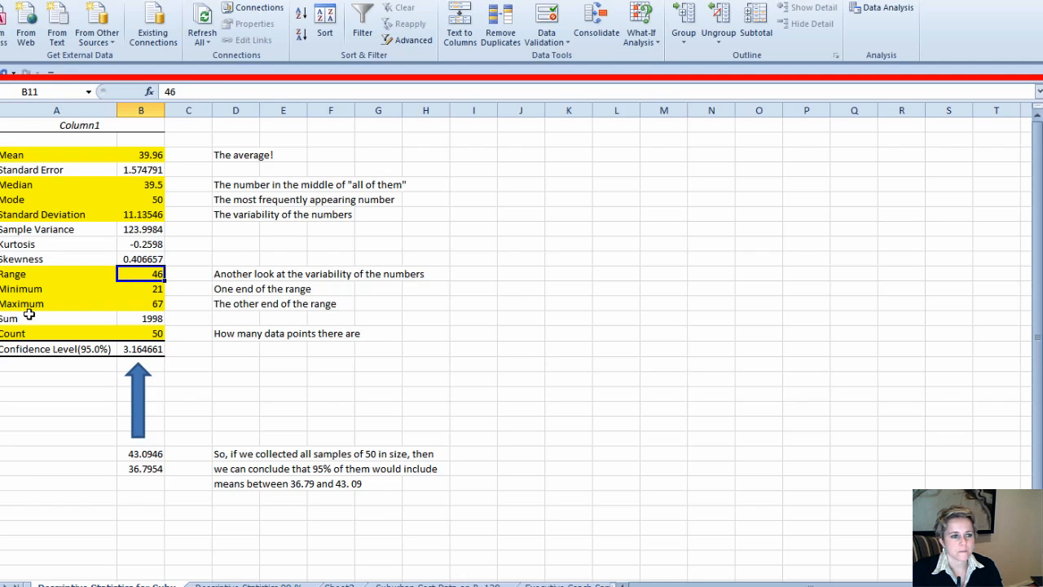
click(32, 332)
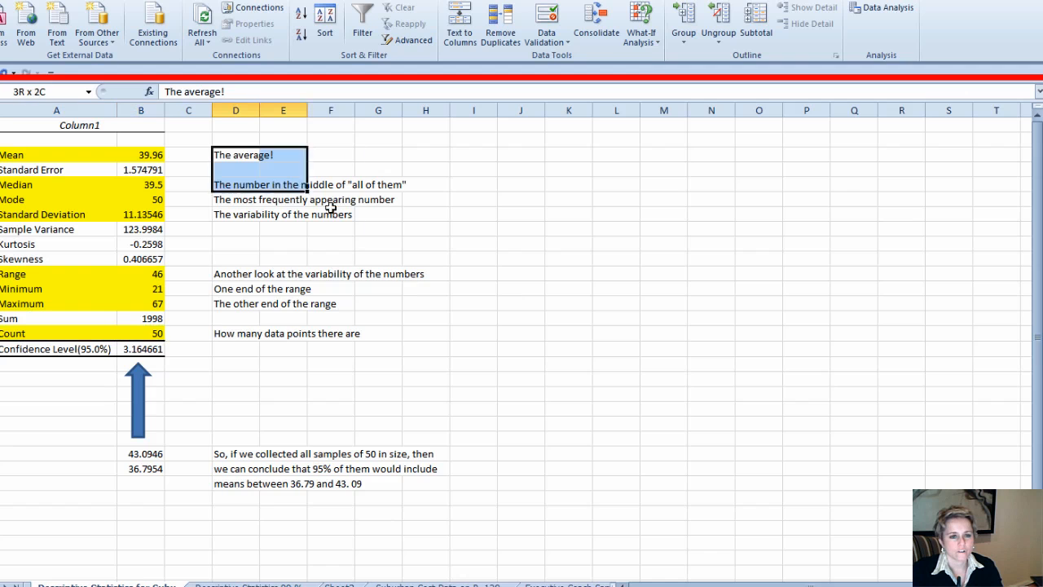
drag(236, 155, 378, 365)
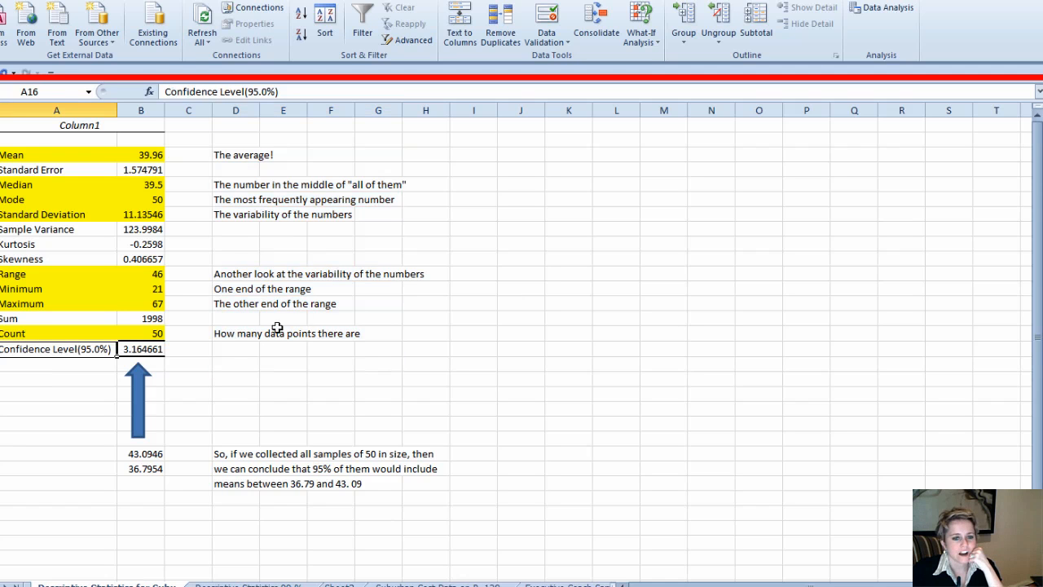
click(140, 348)
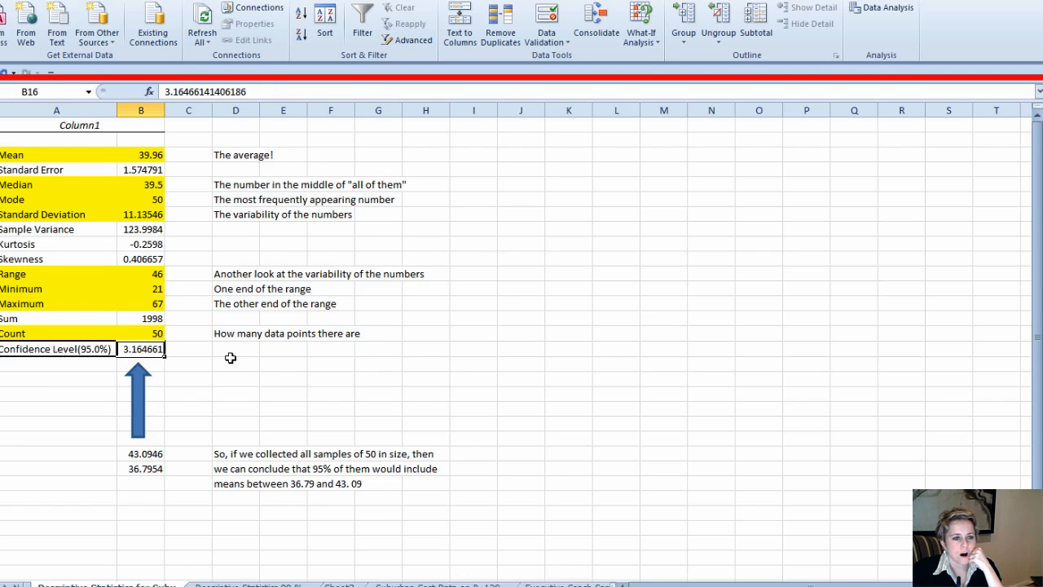
click(140, 154)
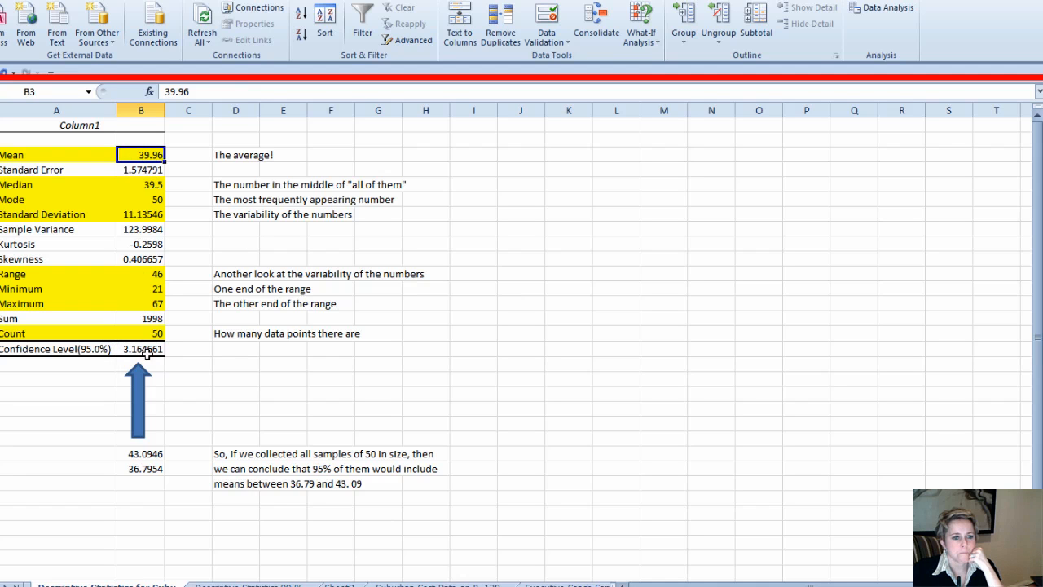
mouse_move(147, 485)
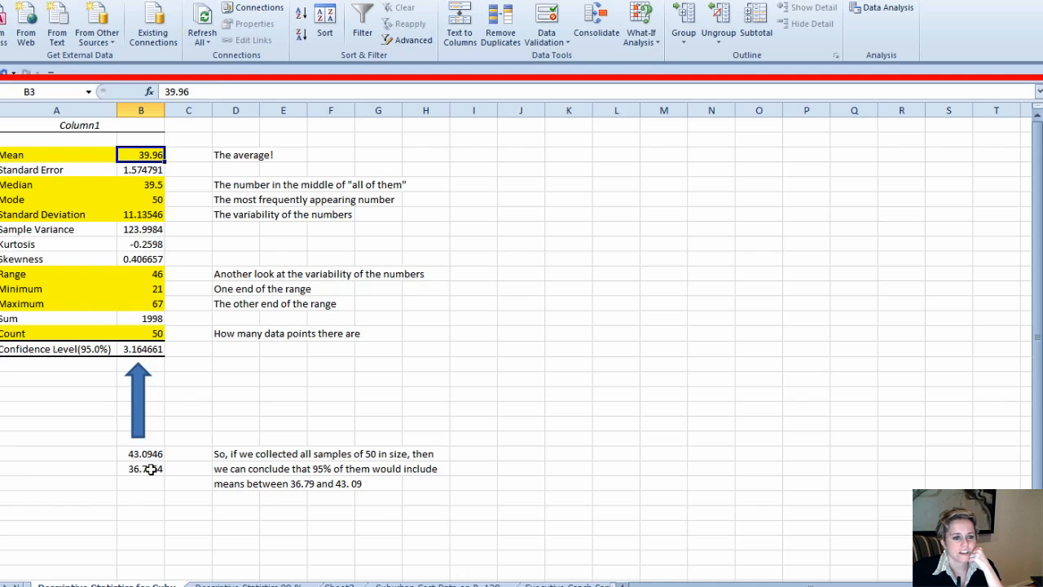
click(142, 468)
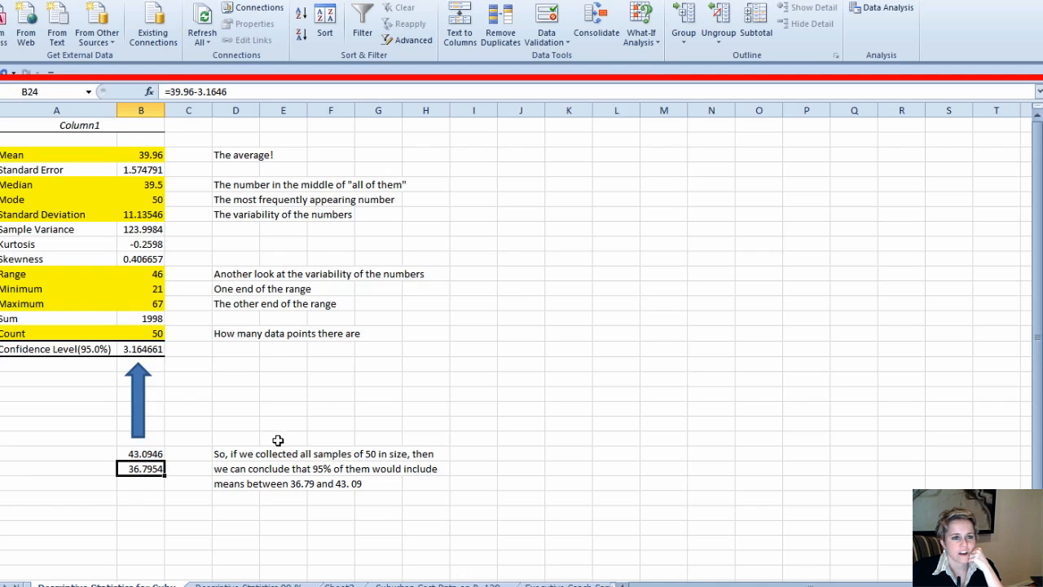
mouse_move(268, 417)
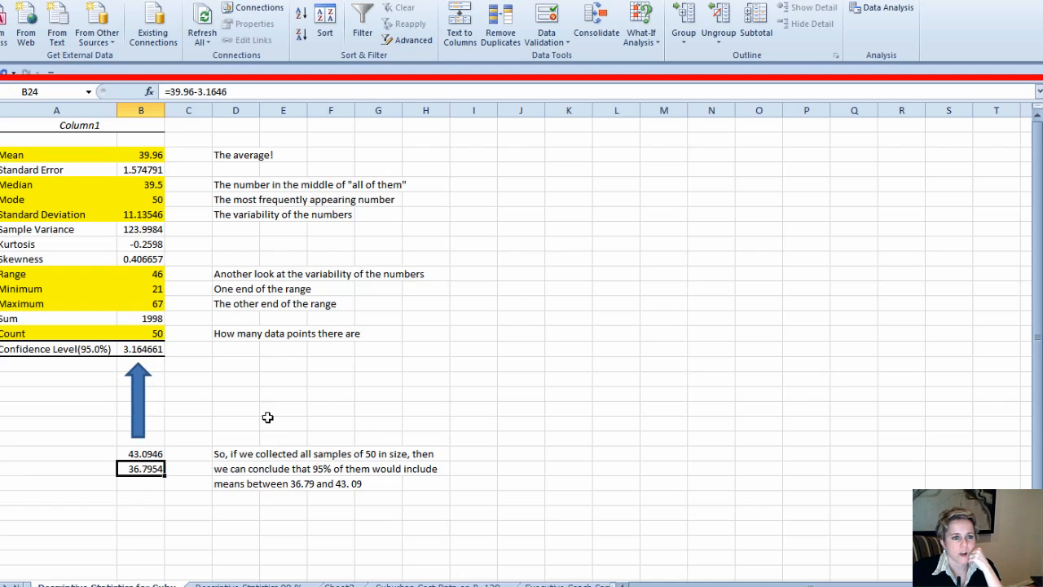
click(141, 155)
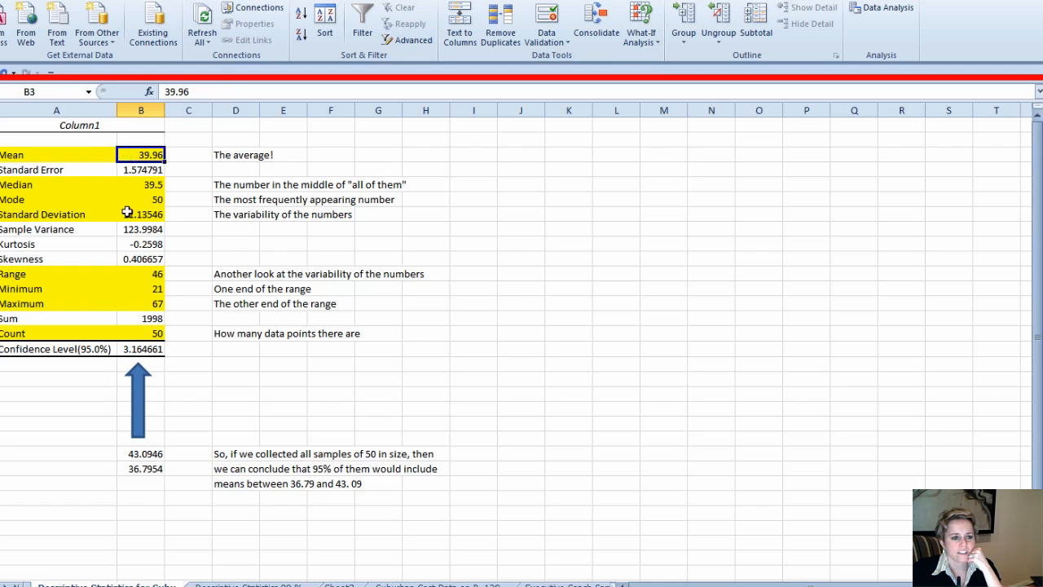
click(140, 349)
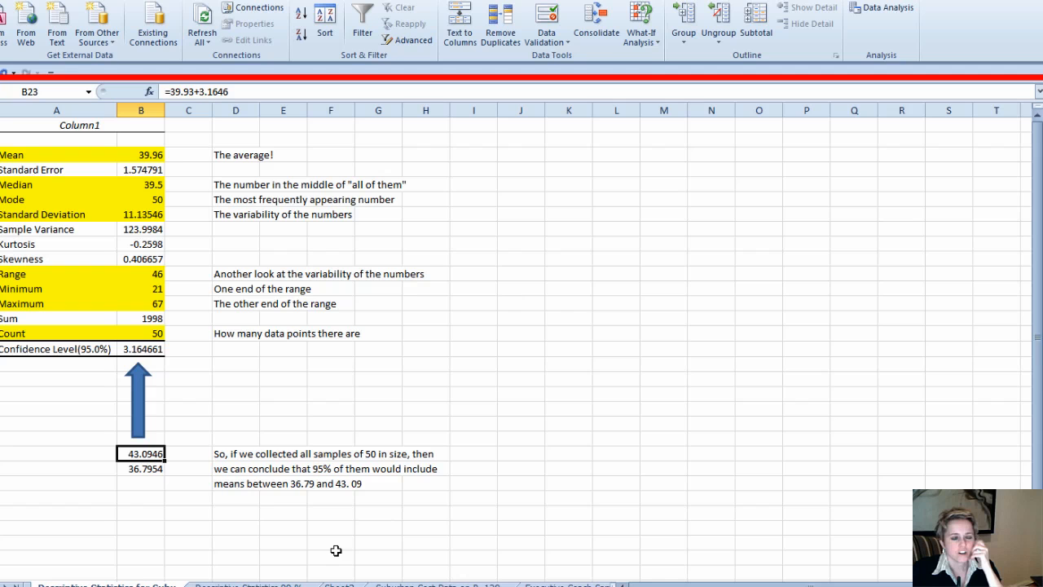
mouse_move(223, 466)
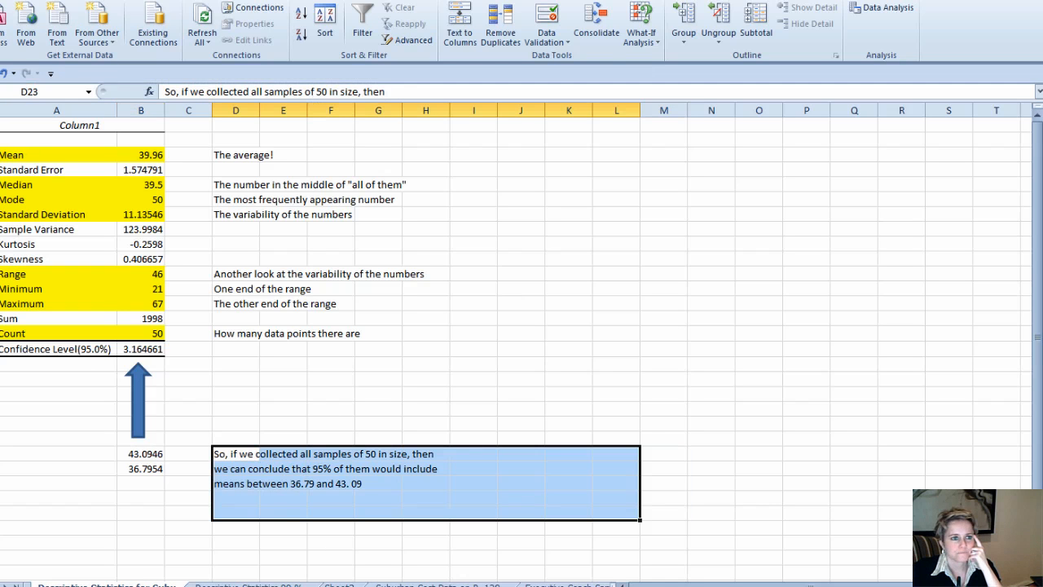
click(198, 37)
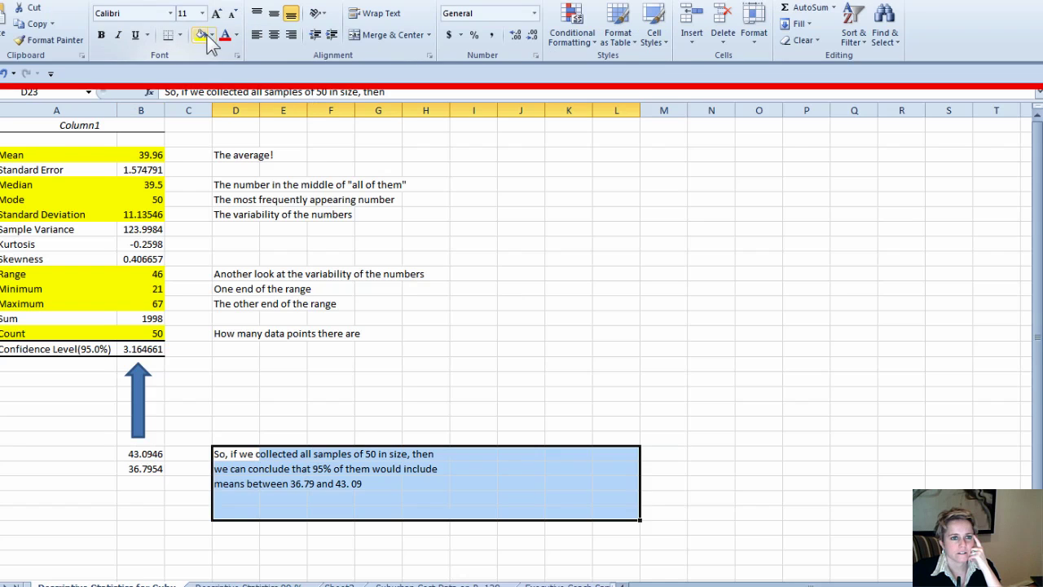
click(201, 34)
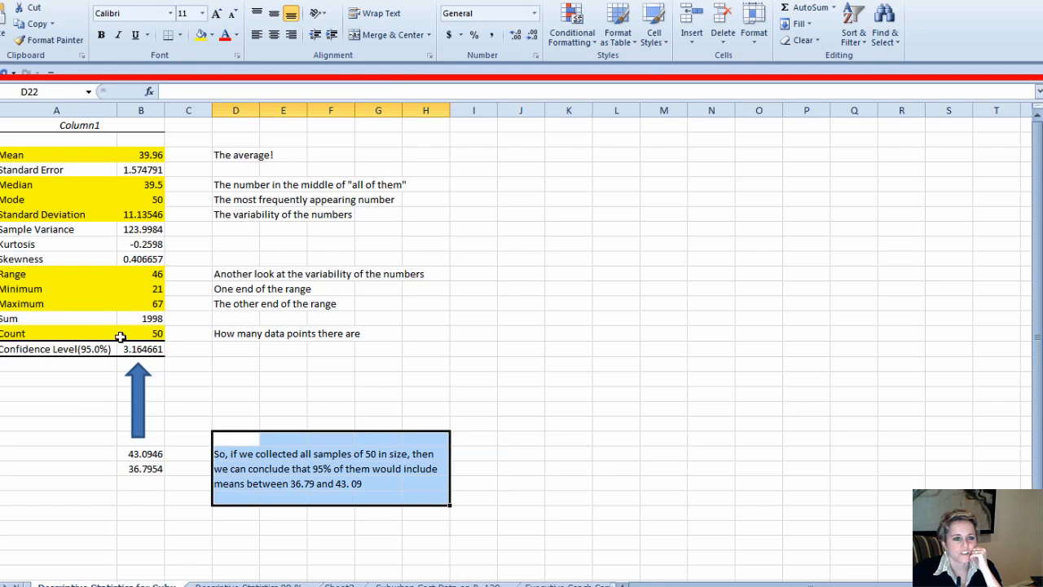
mouse_move(147, 334)
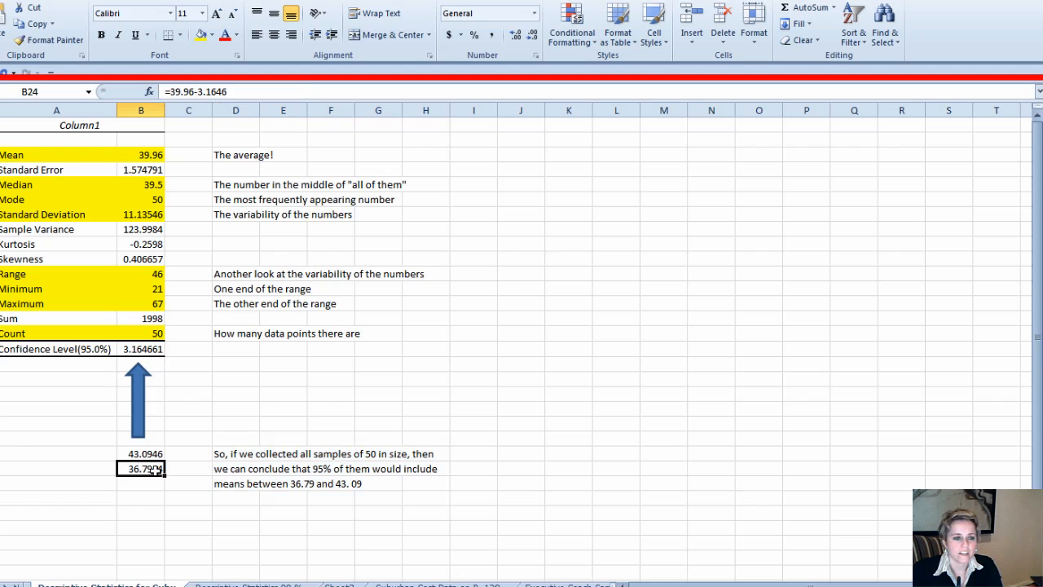
click(140, 454)
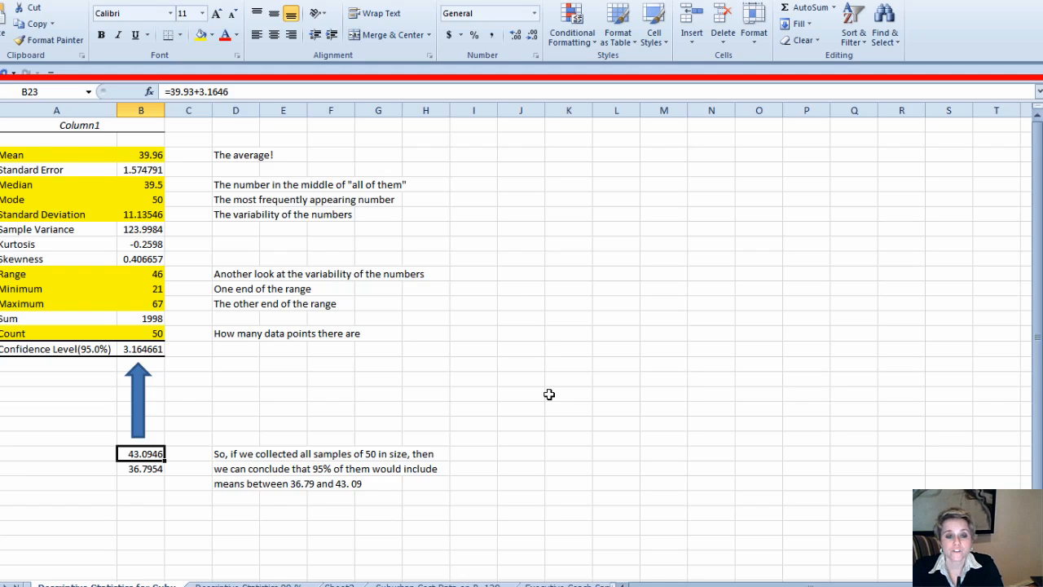
mouse_move(120, 243)
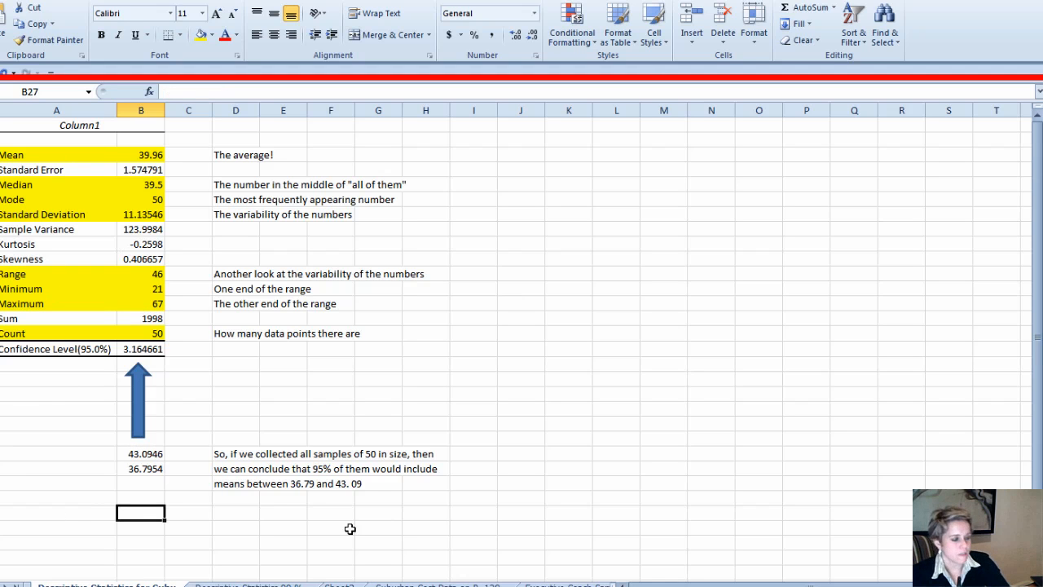
- Enter the value 50 in column B below the two confidence interval bounds
text(550)
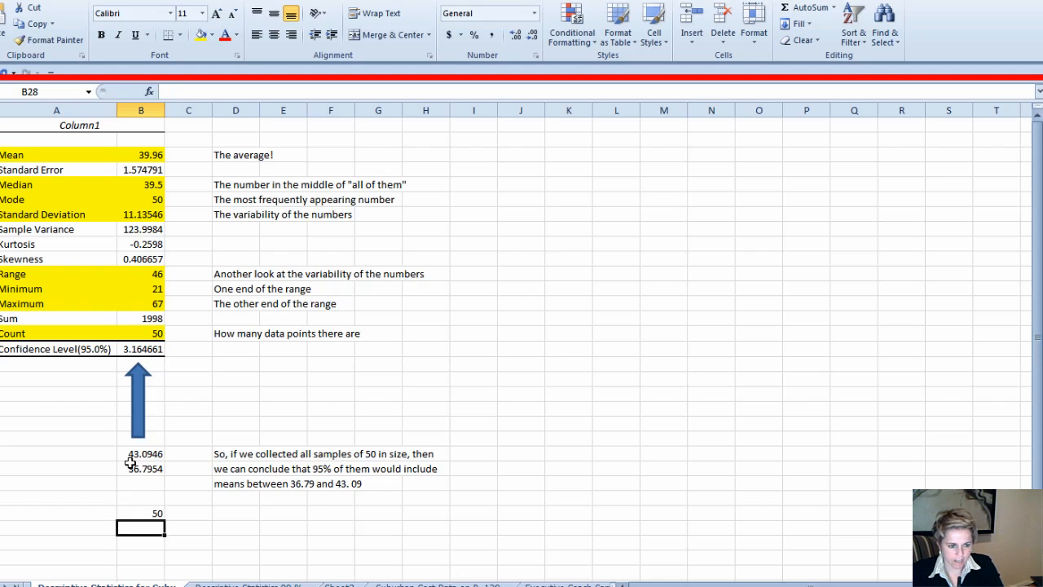
mouse_move(144, 454)
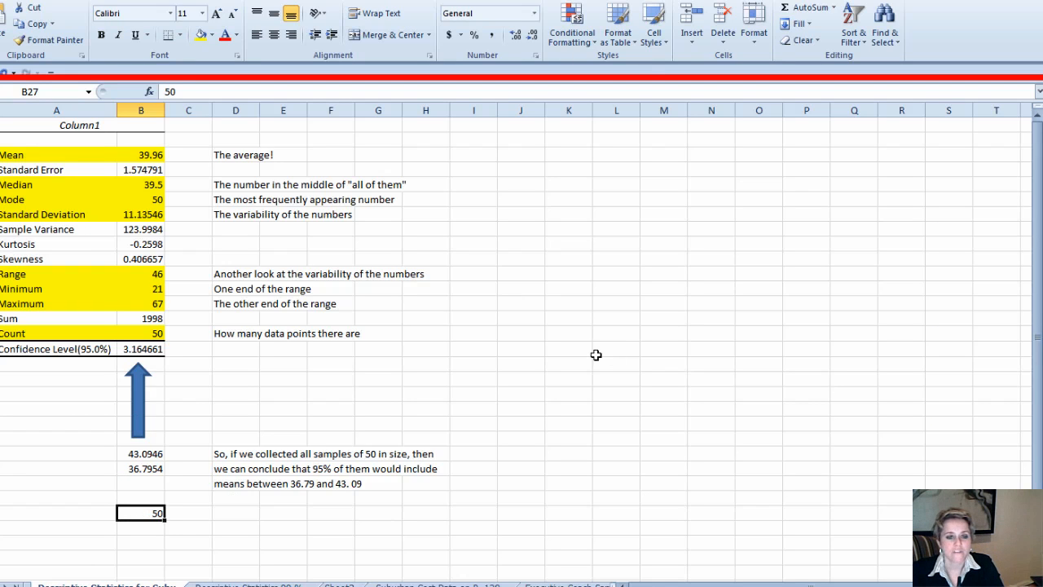
mouse_move(595, 381)
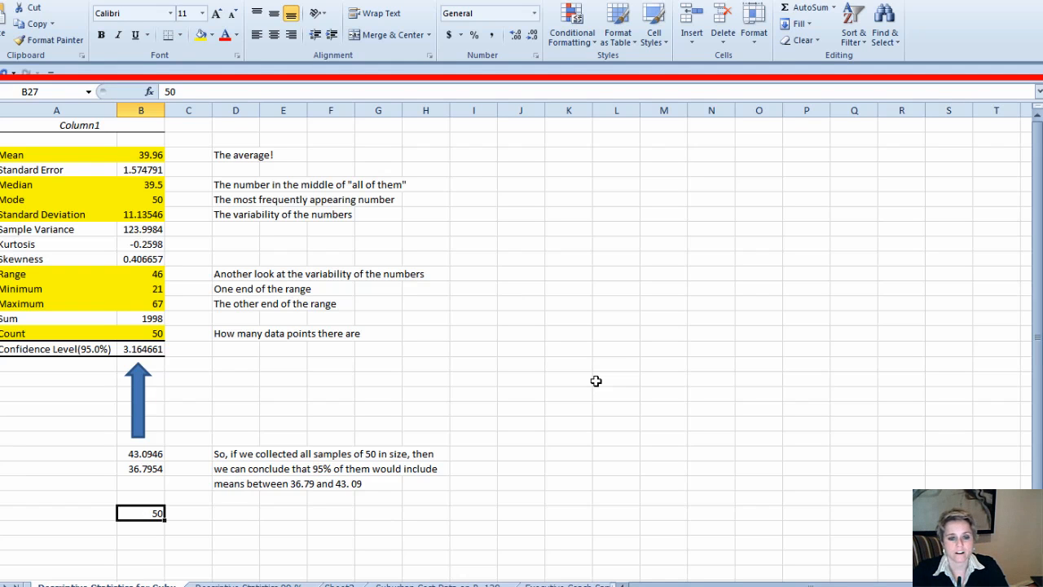
mouse_move(490, 441)
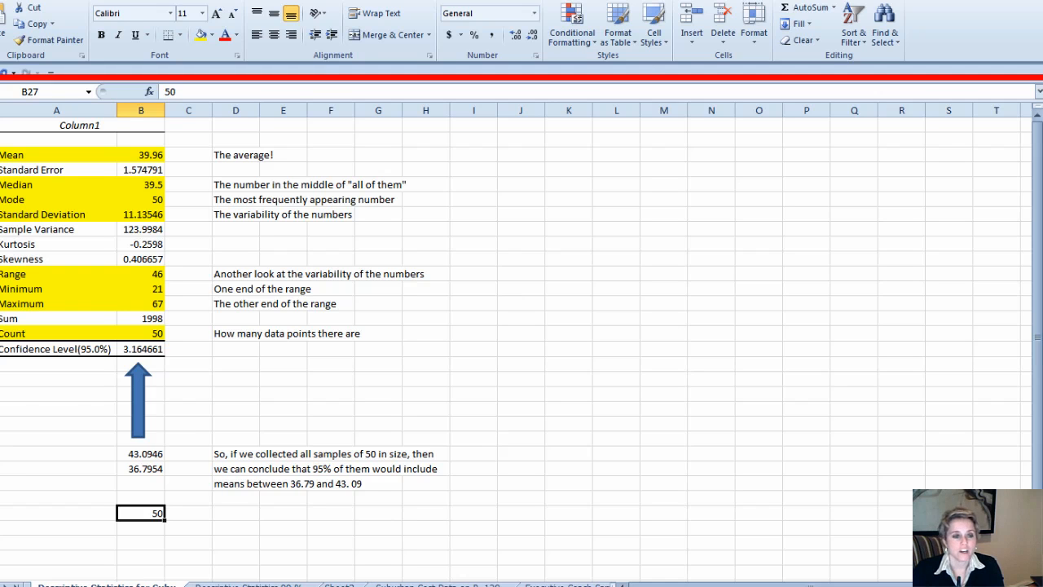
- Return from the statistics sheet to the raw suburban cost data sheet
click(145, 469)
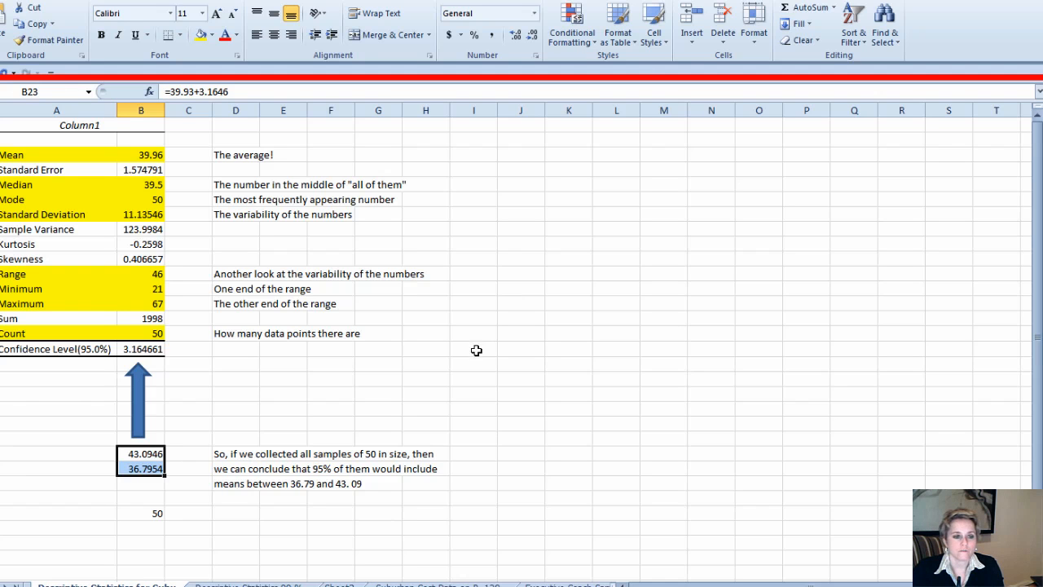
mouse_move(455, 373)
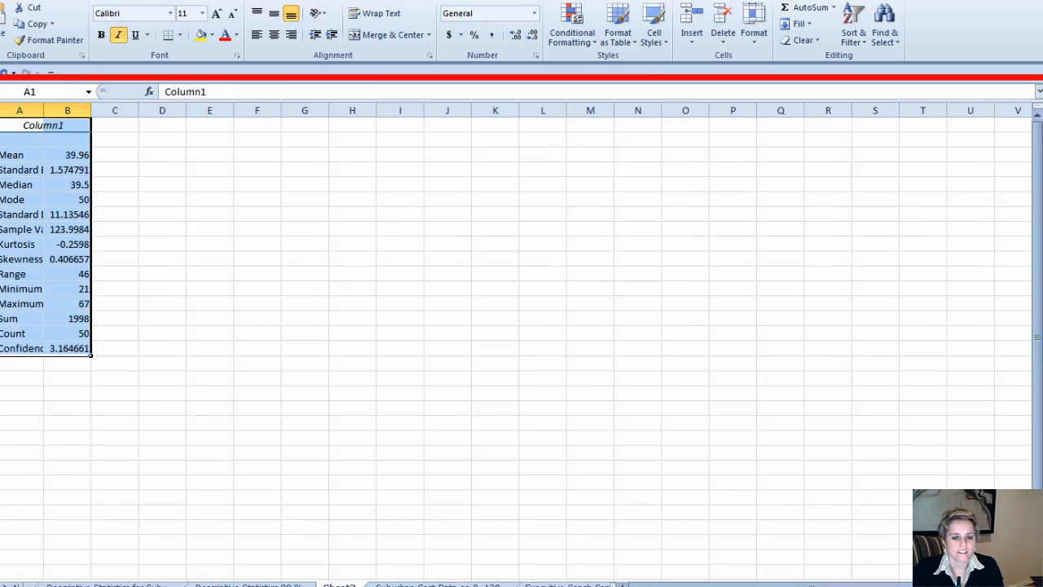
click(437, 583)
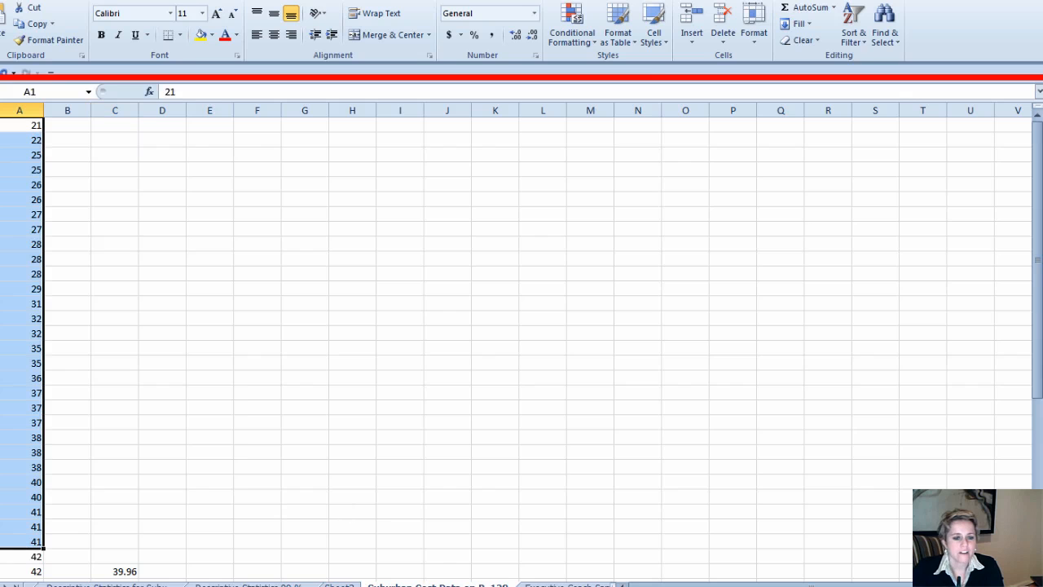
mouse_move(216, 277)
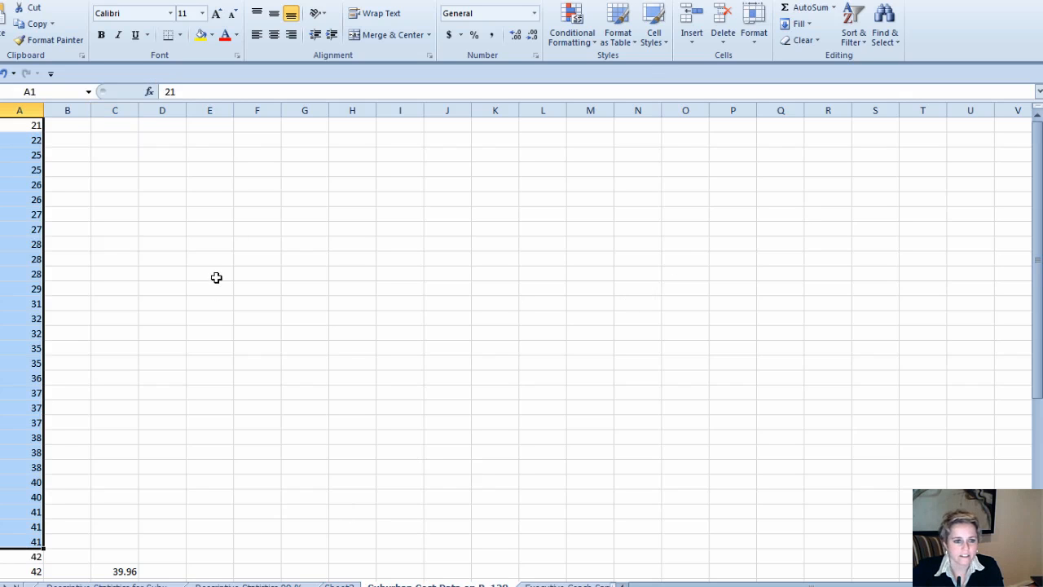
click(209, 273)
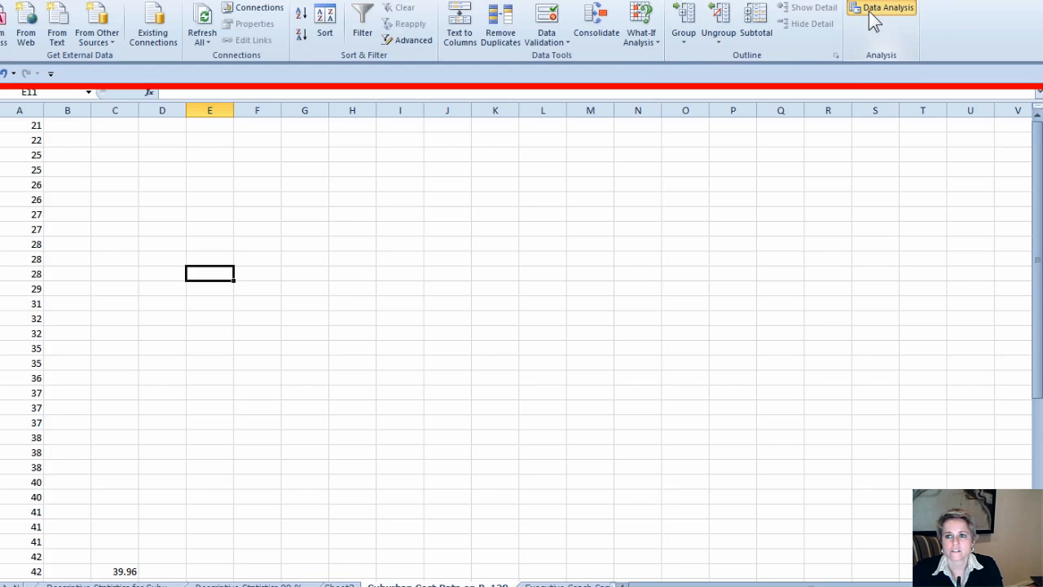
click(885, 8)
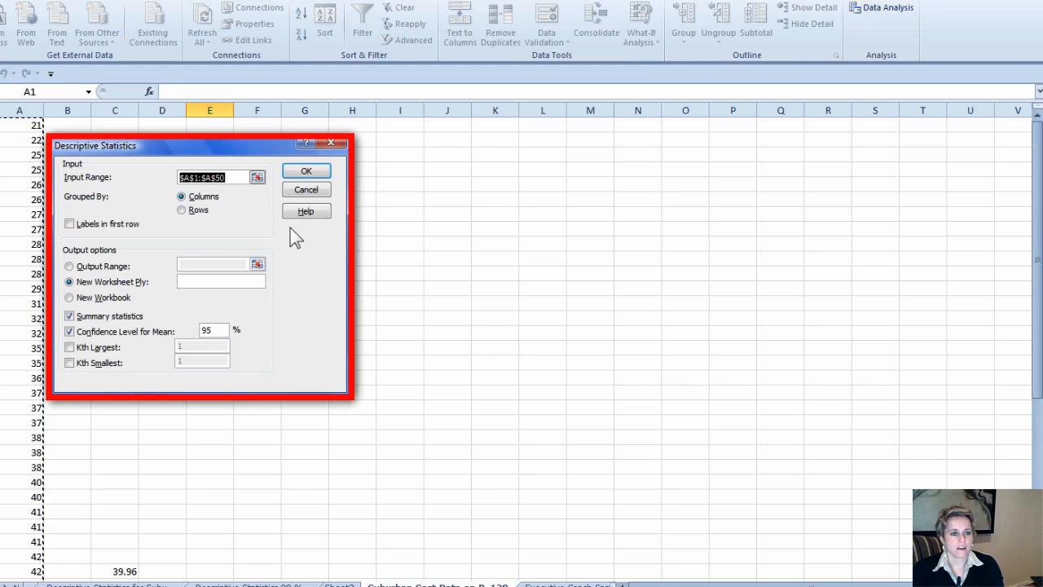
click(212, 330)
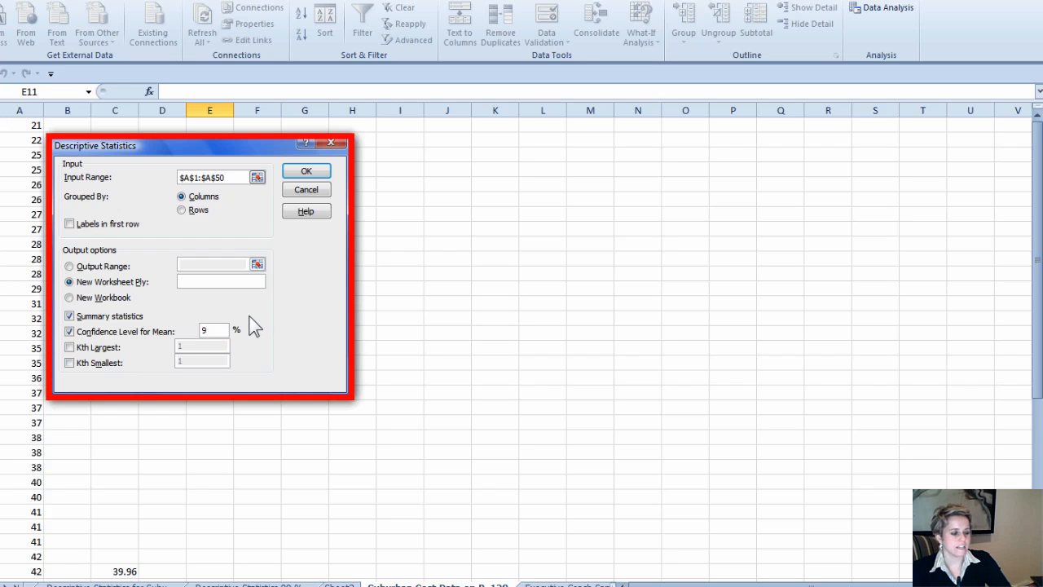
text(99)
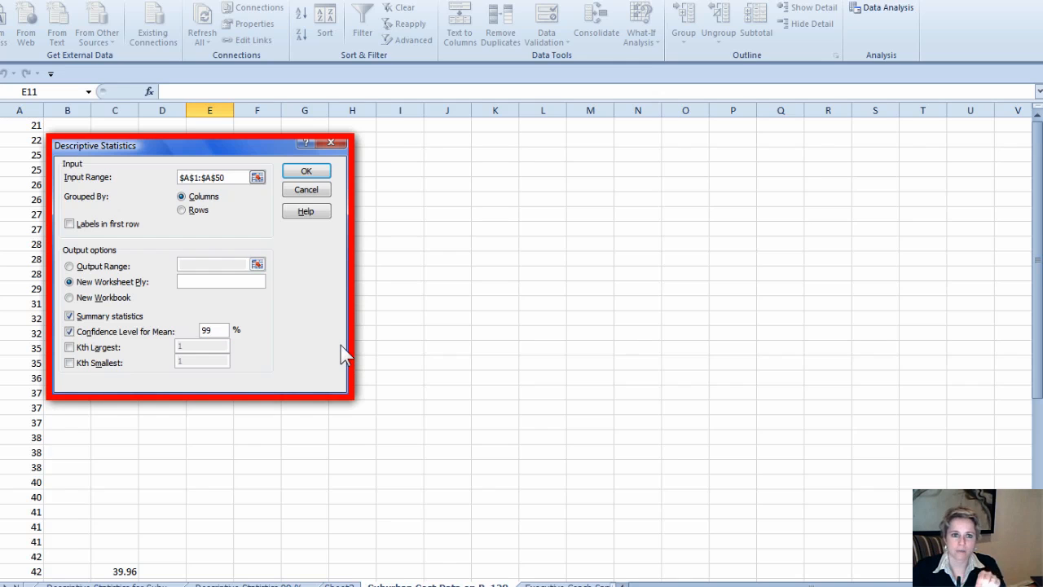
mouse_move(317, 133)
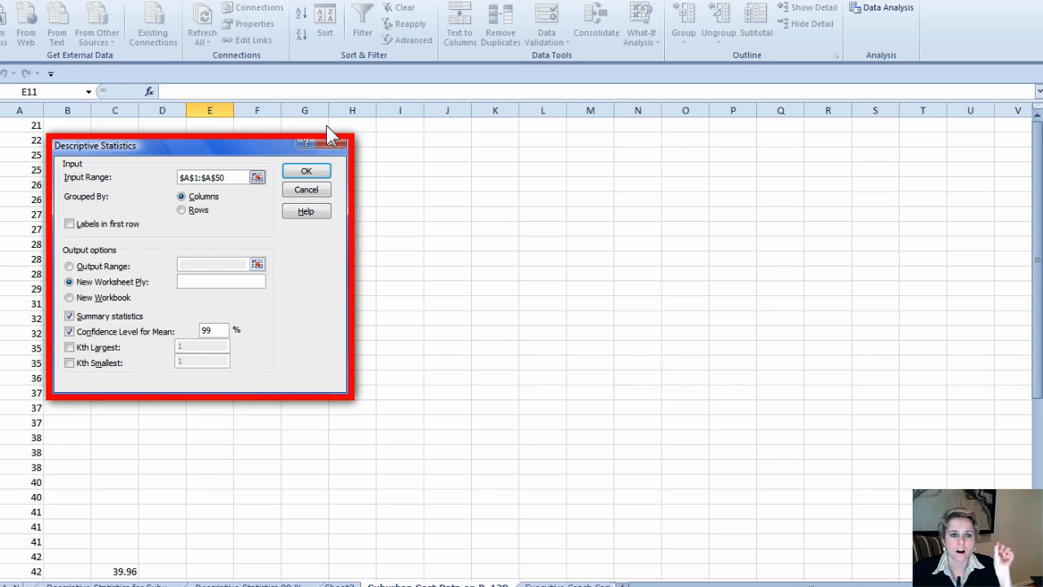
click(305, 189)
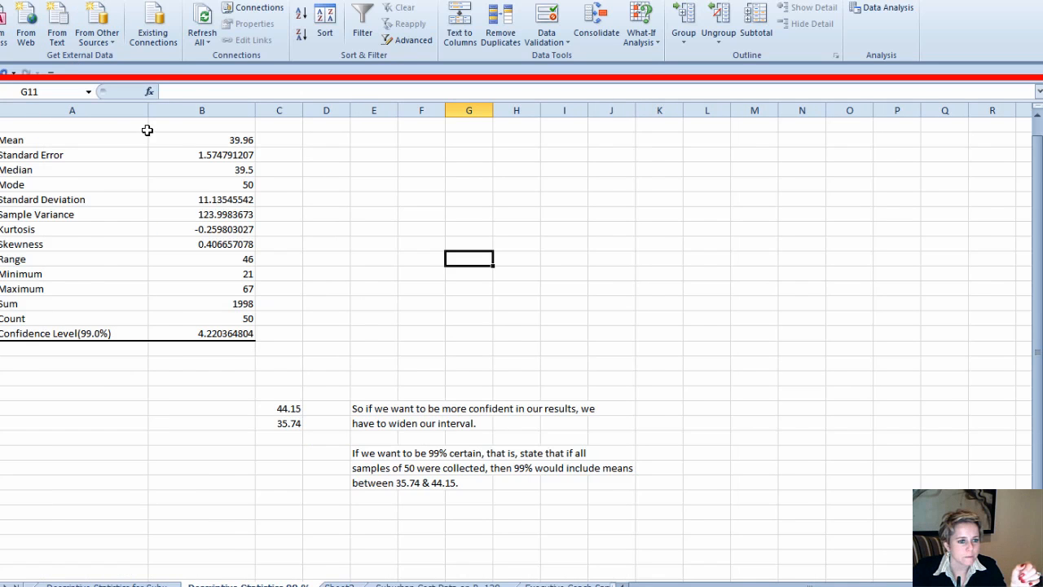
click(72, 333)
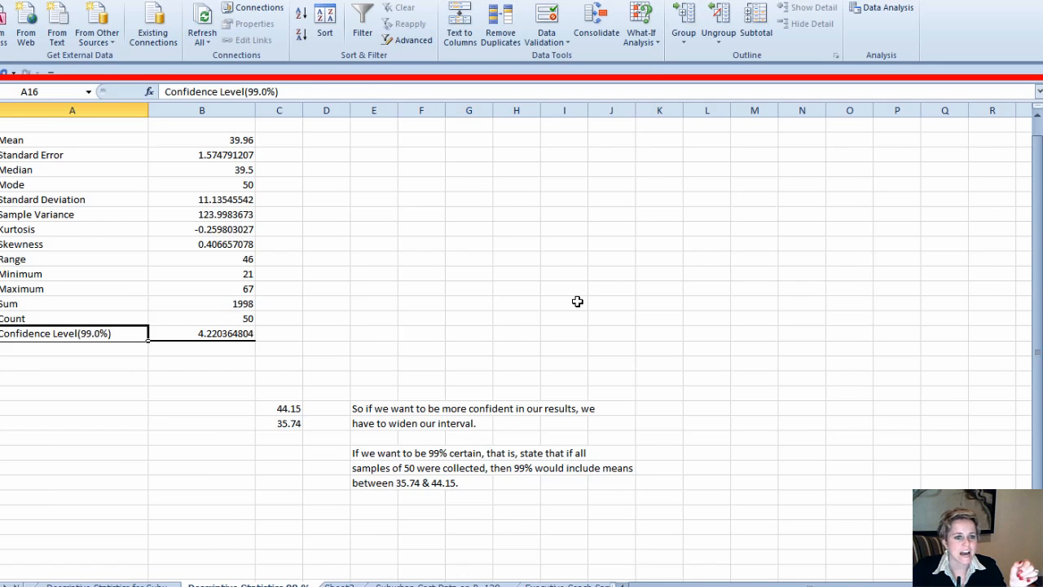
drag(201, 140, 201, 288)
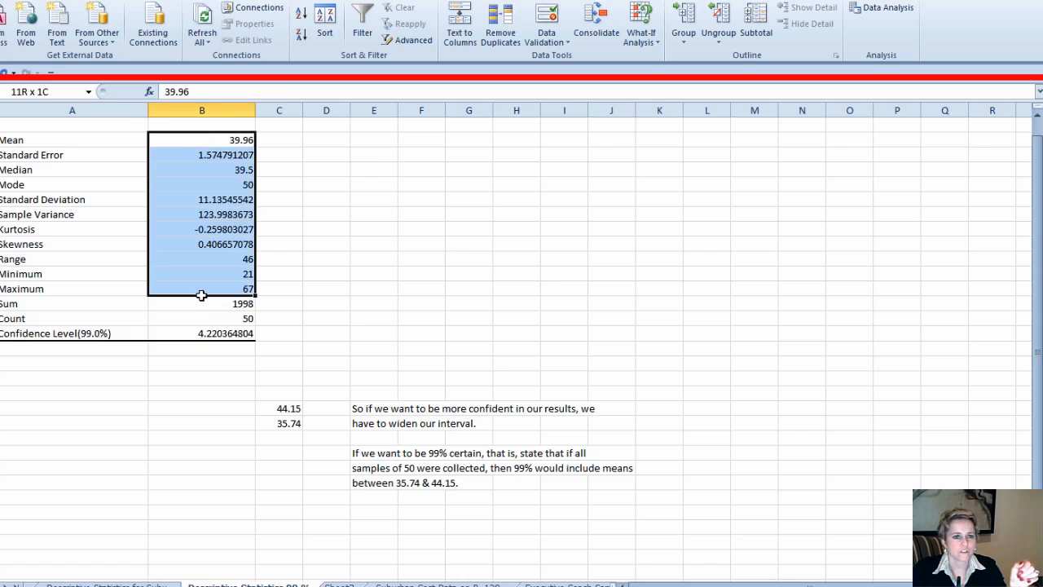
click(201, 333)
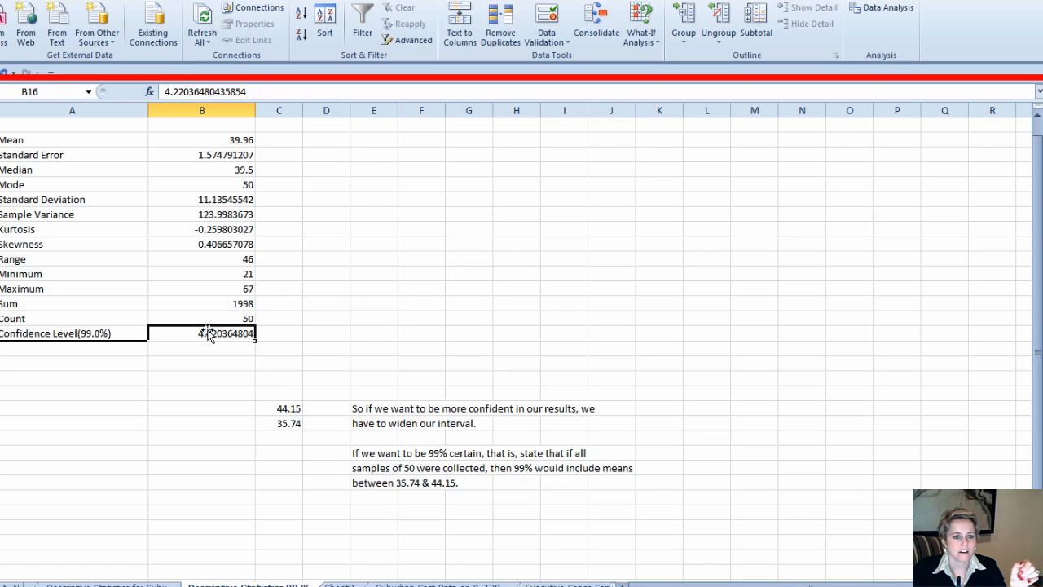
mouse_move(475, 262)
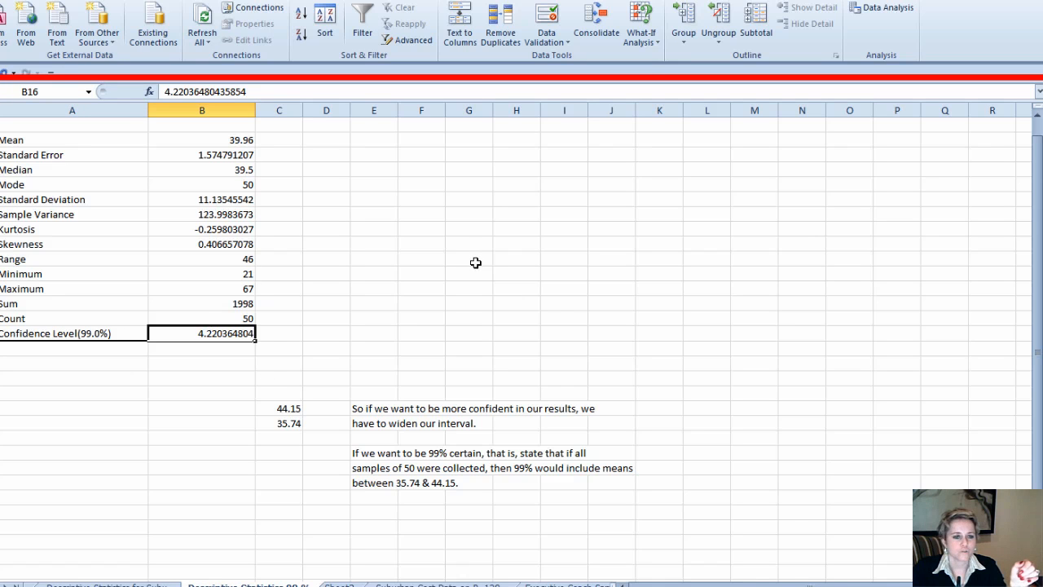
mouse_move(209, 136)
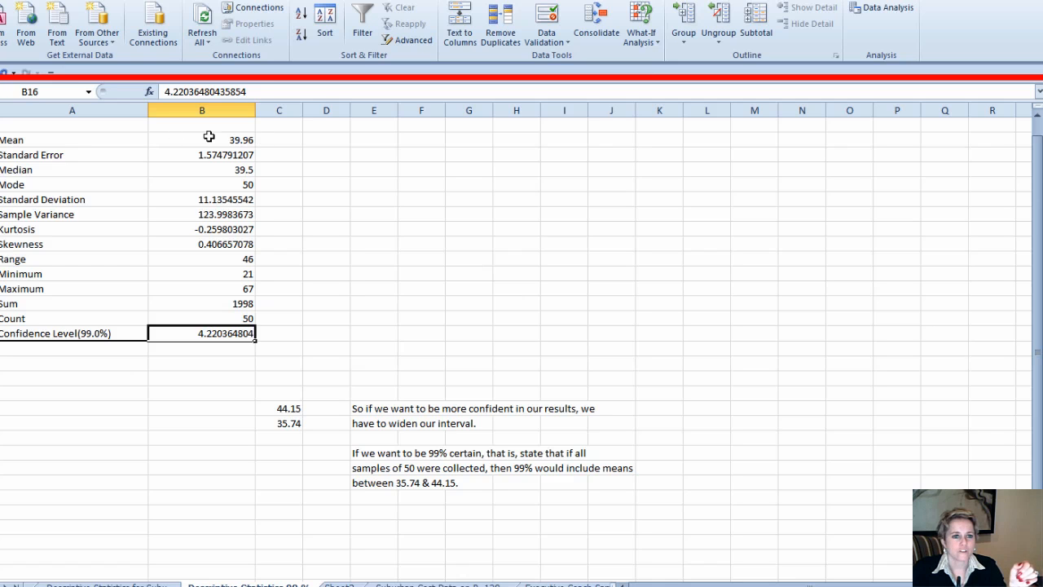
mouse_move(286, 423)
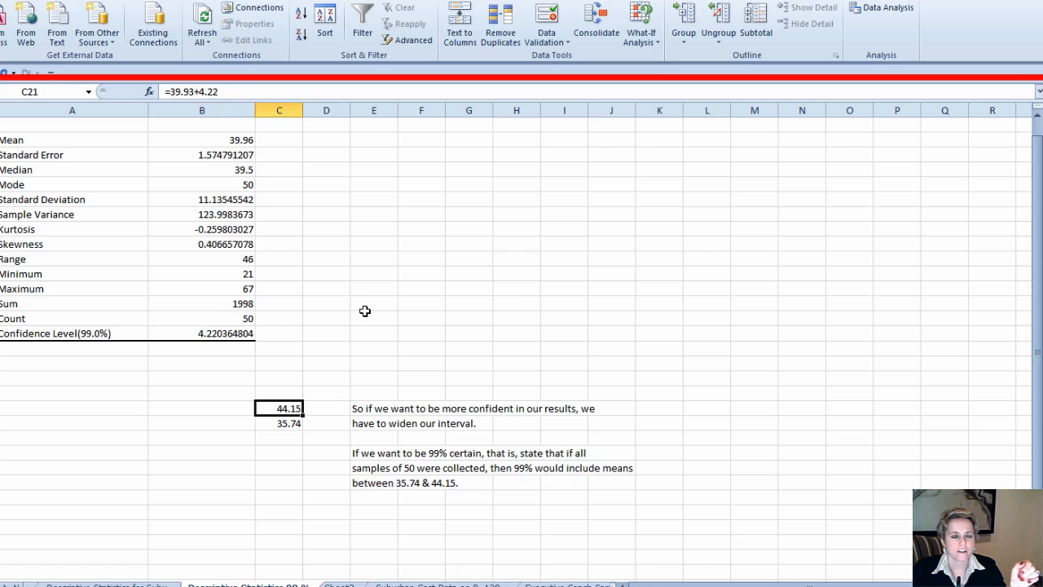
click(202, 140)
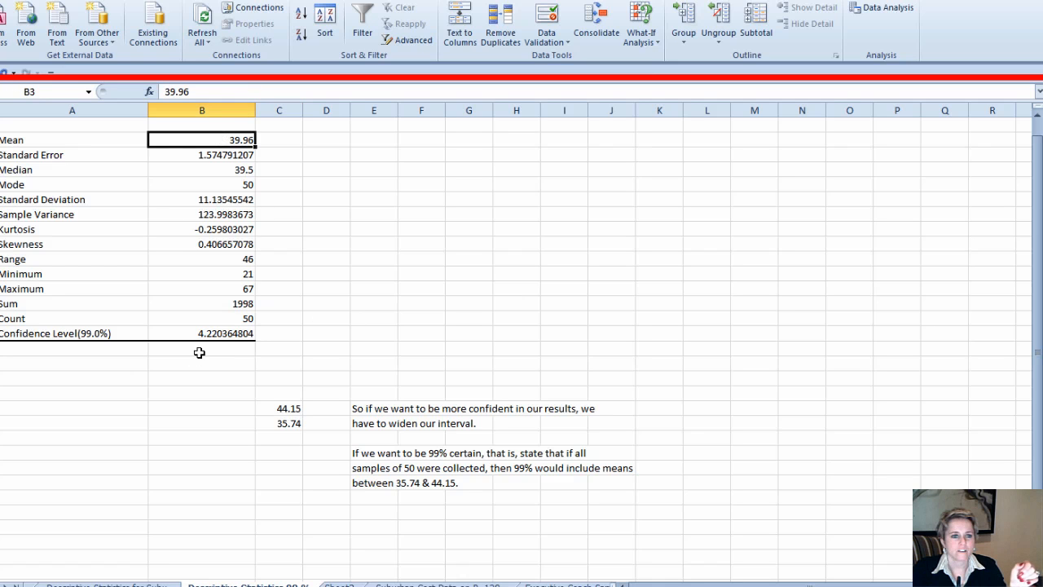
click(201, 334)
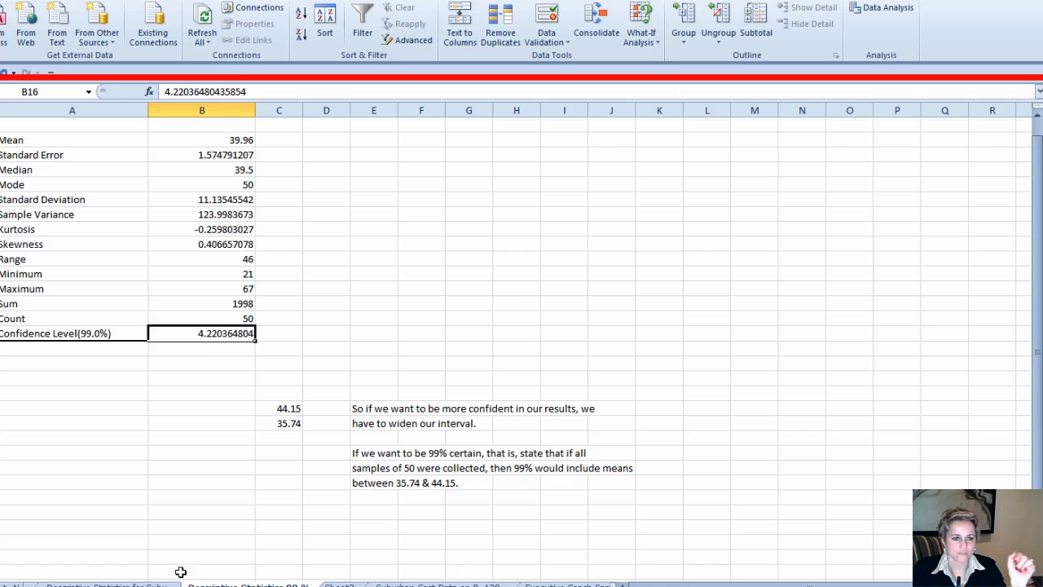
click(281, 423)
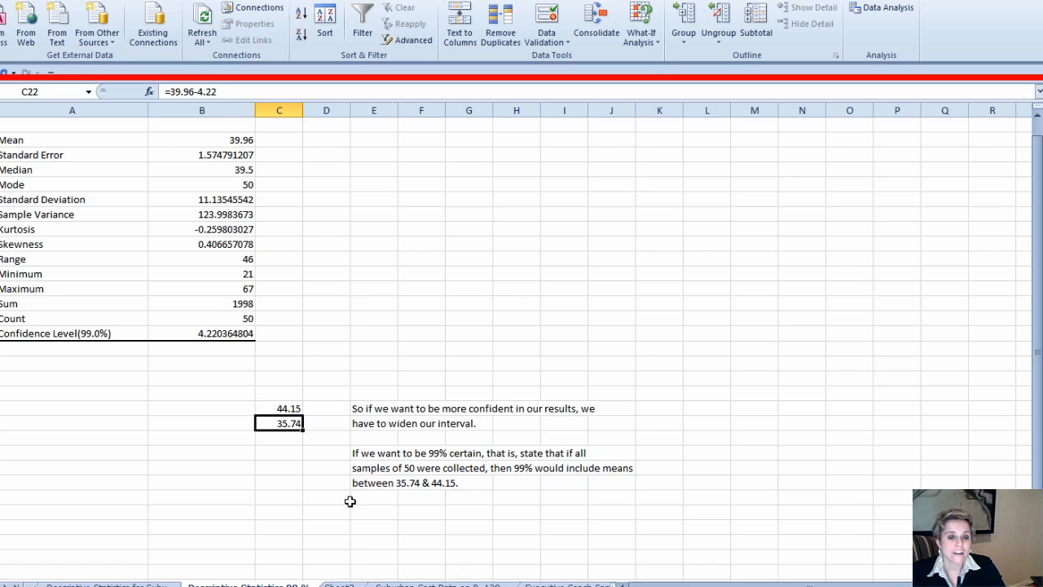
mouse_move(354, 407)
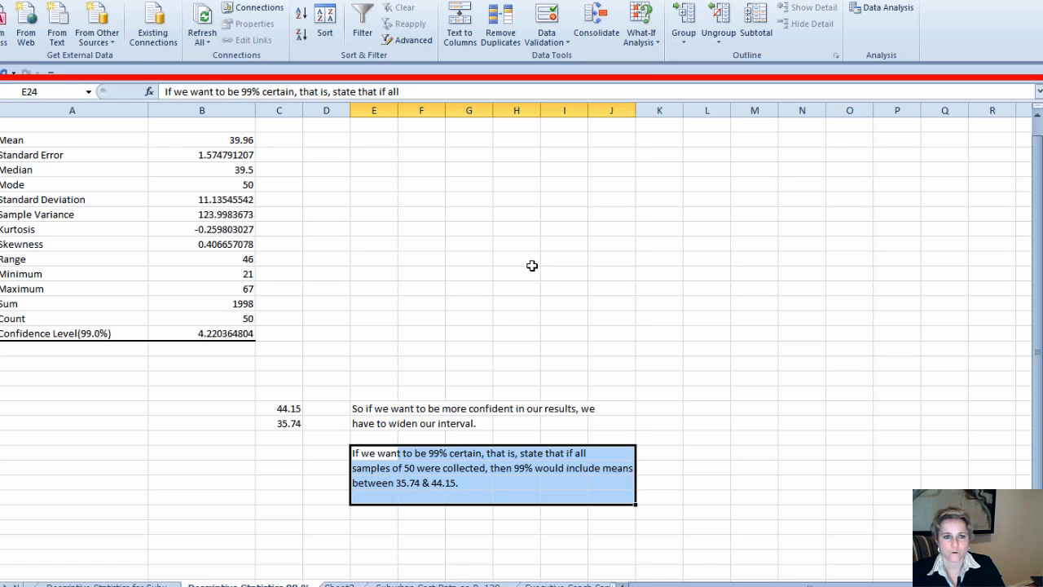
- Clear the selection from the interpretation text on the 99% statistics sheet
click(516, 273)
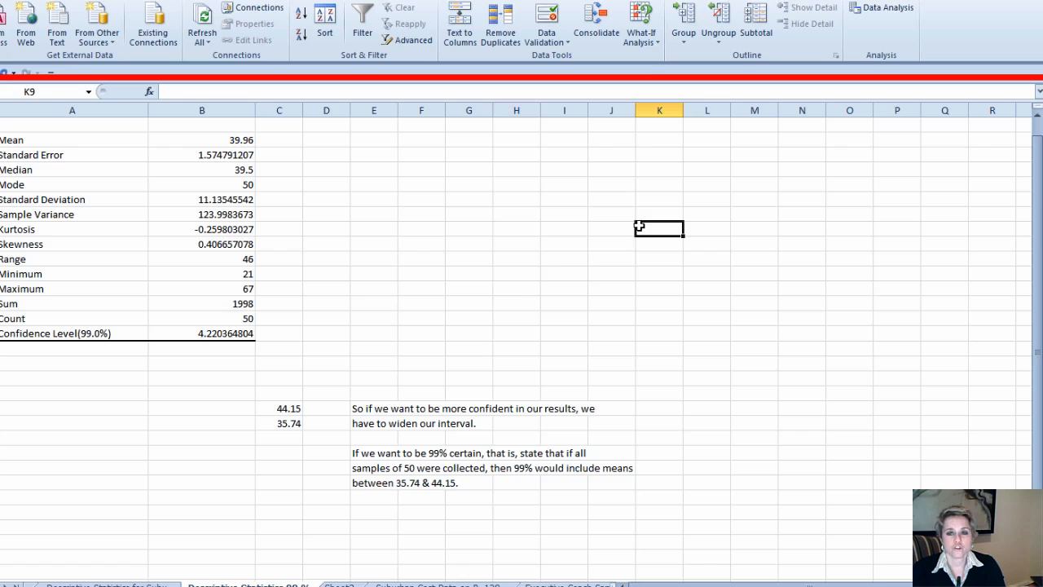
mouse_move(671, 256)
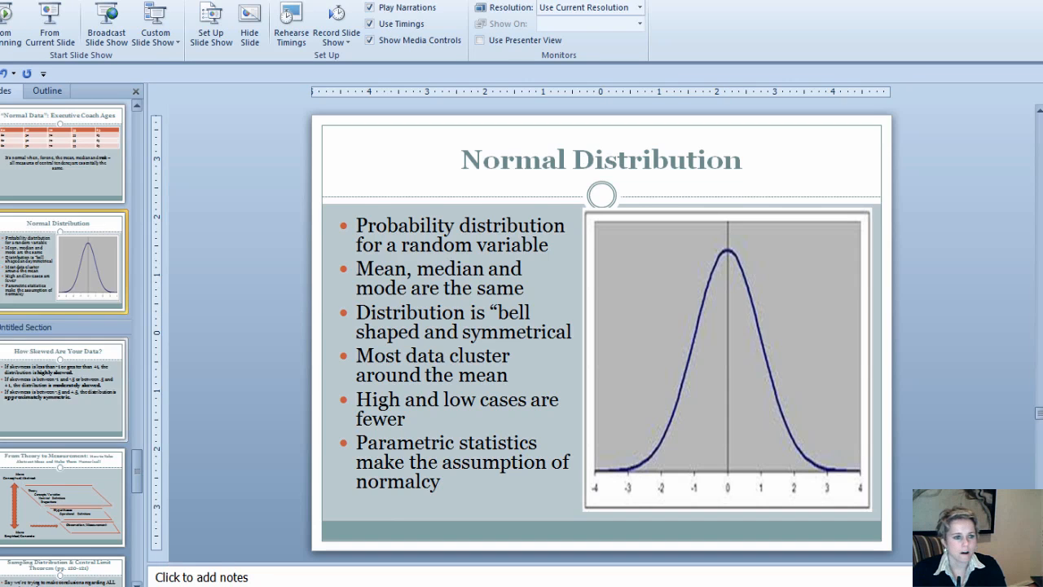
- Bring up the journal article PDF showing Table 1 on page 370
click(61, 368)
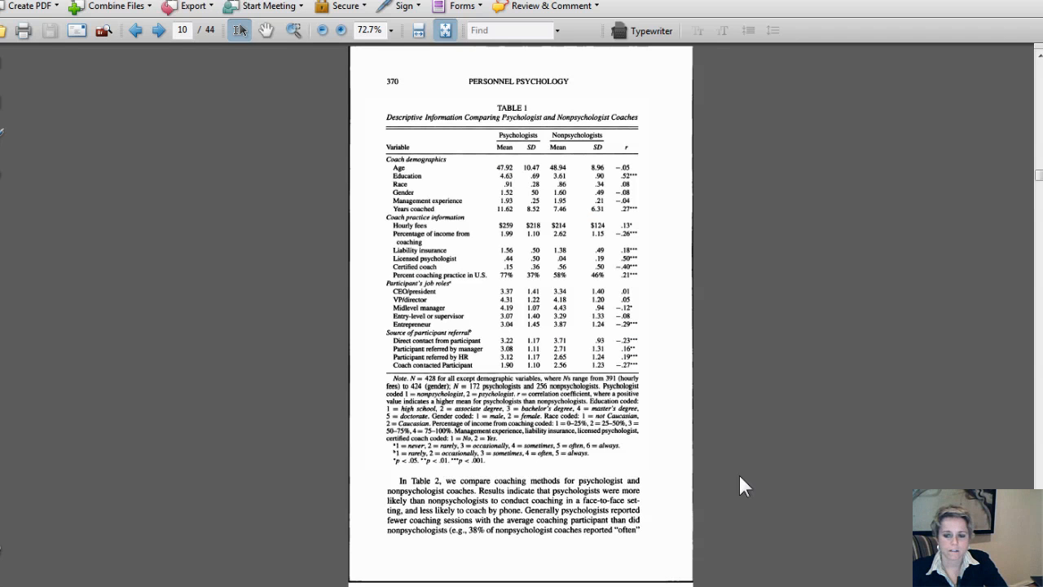
- Zoom the article page to 125% so Table 1 is readable
click(181, 30)
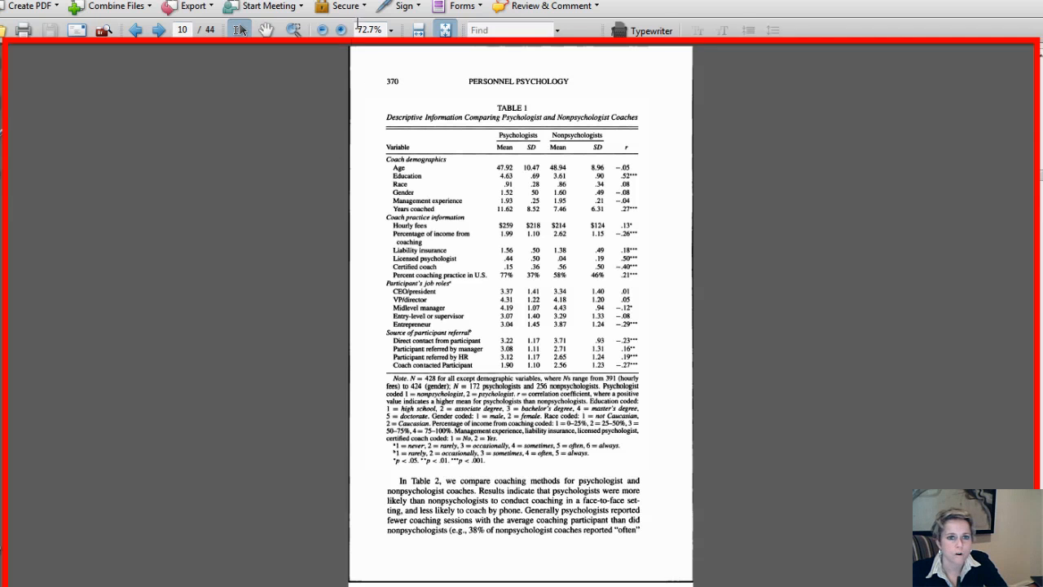
click(340, 30)
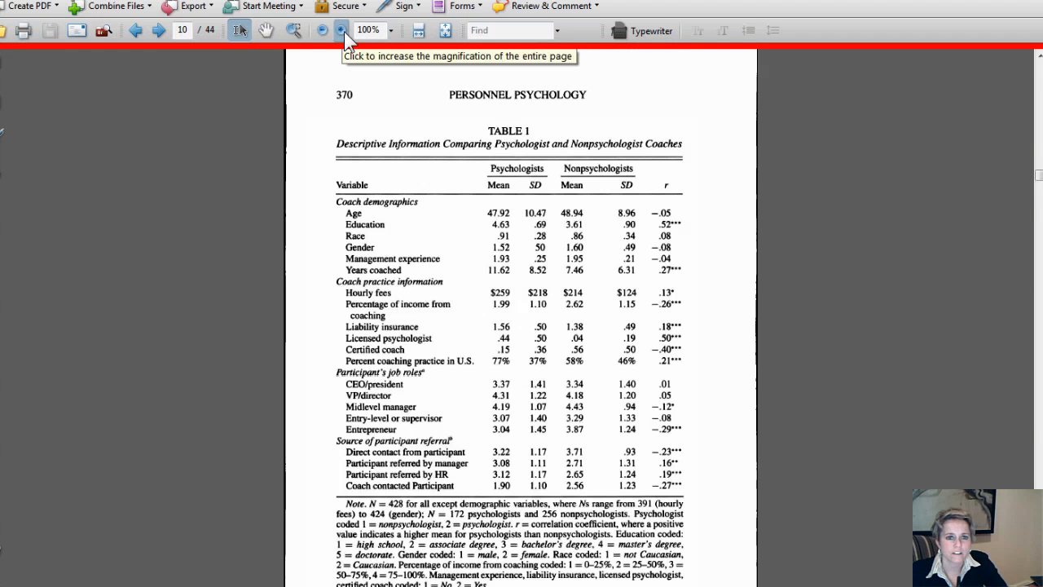
click(331, 30)
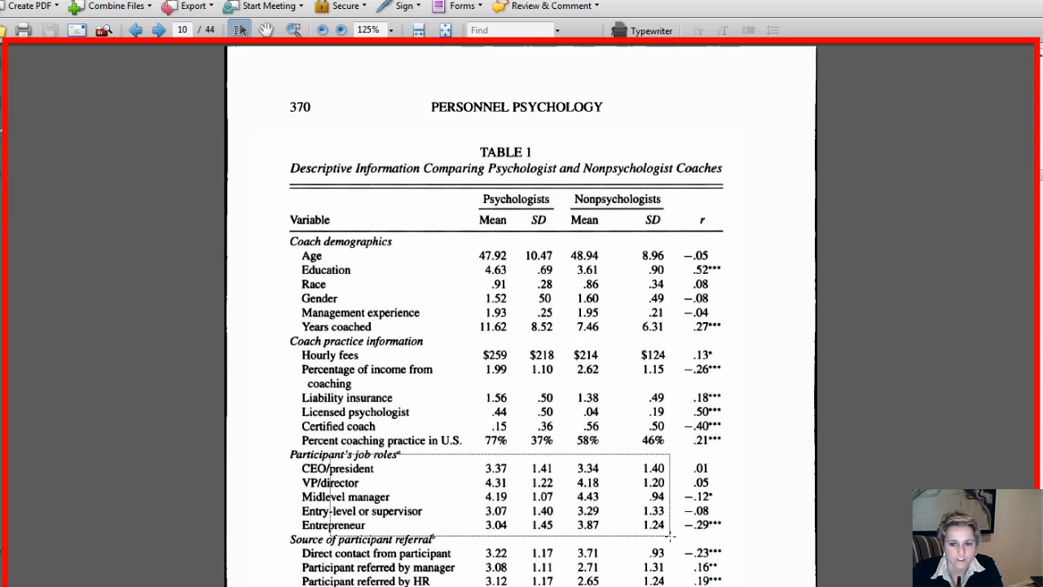
- Highlight the Participant's job roles rows and scroll through Table 1
drag(289, 460, 673, 537)
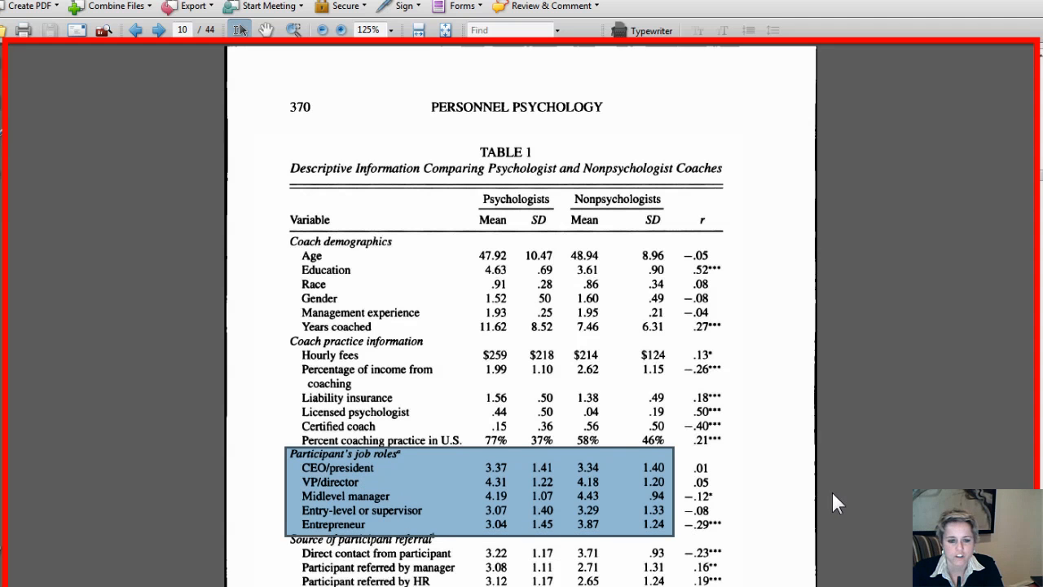
mouse_move(842, 500)
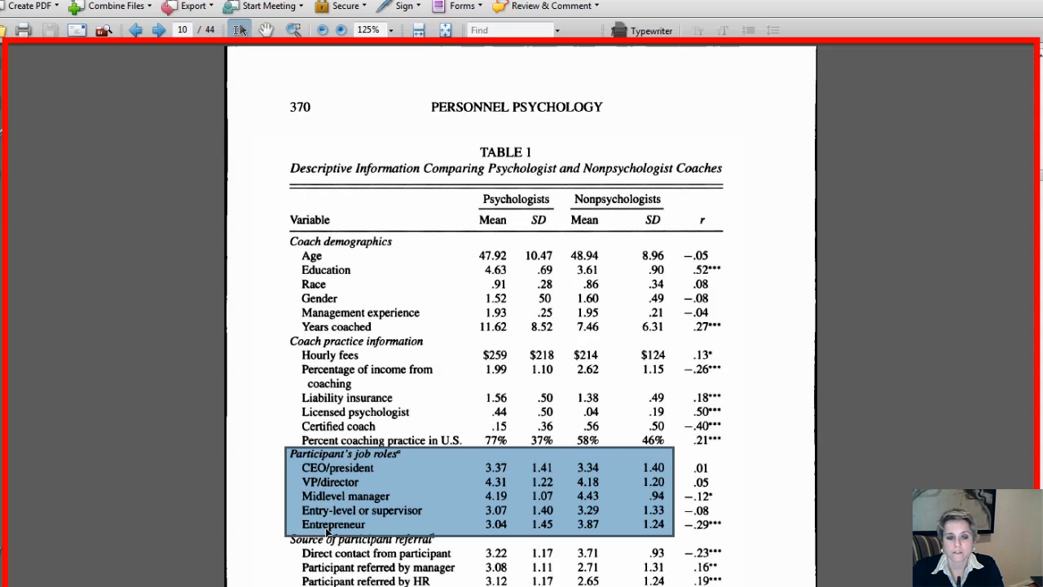
scroll(down, 3)
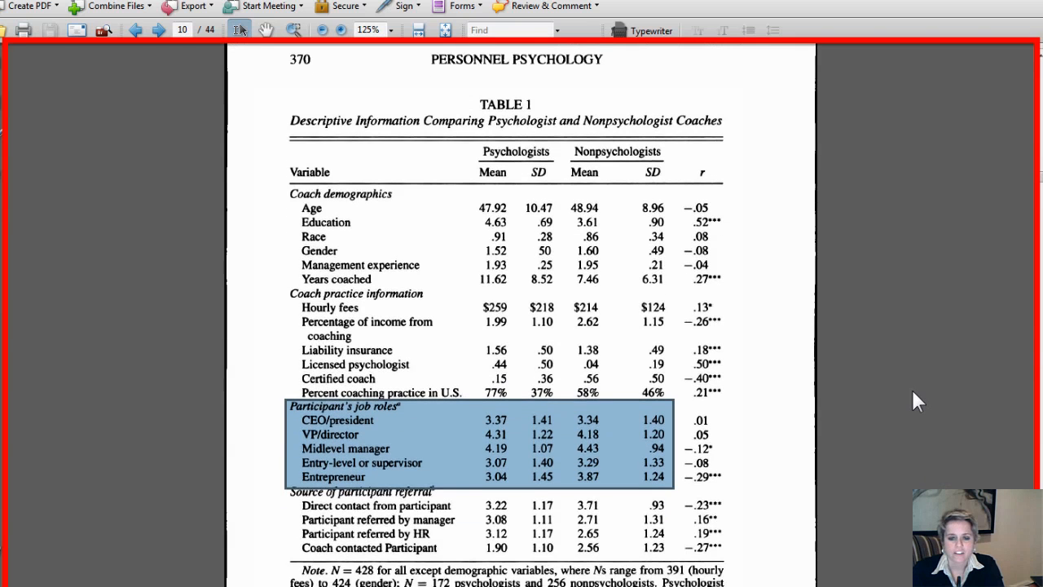
scroll(down, 3)
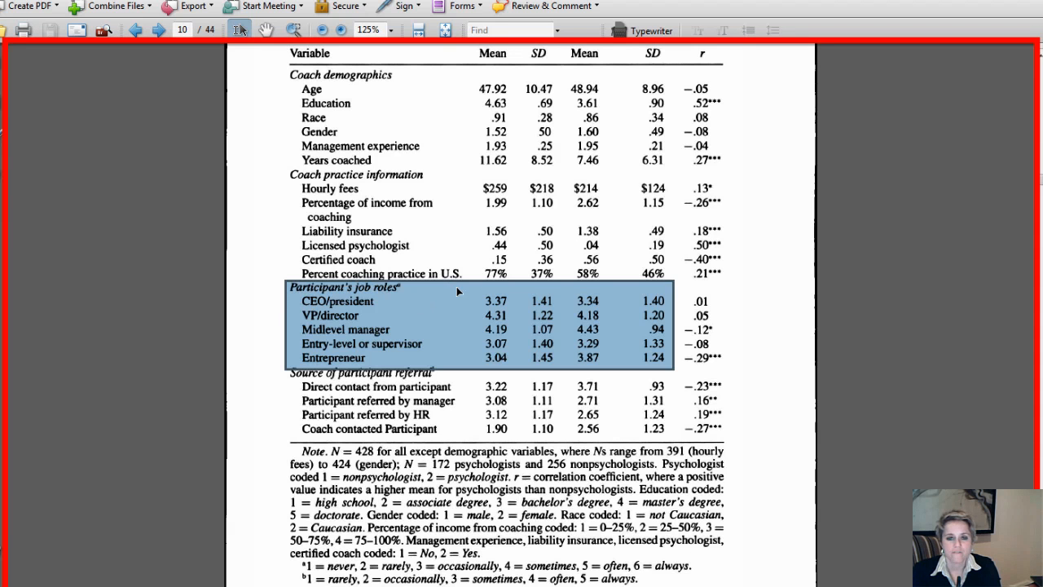
mouse_move(504, 314)
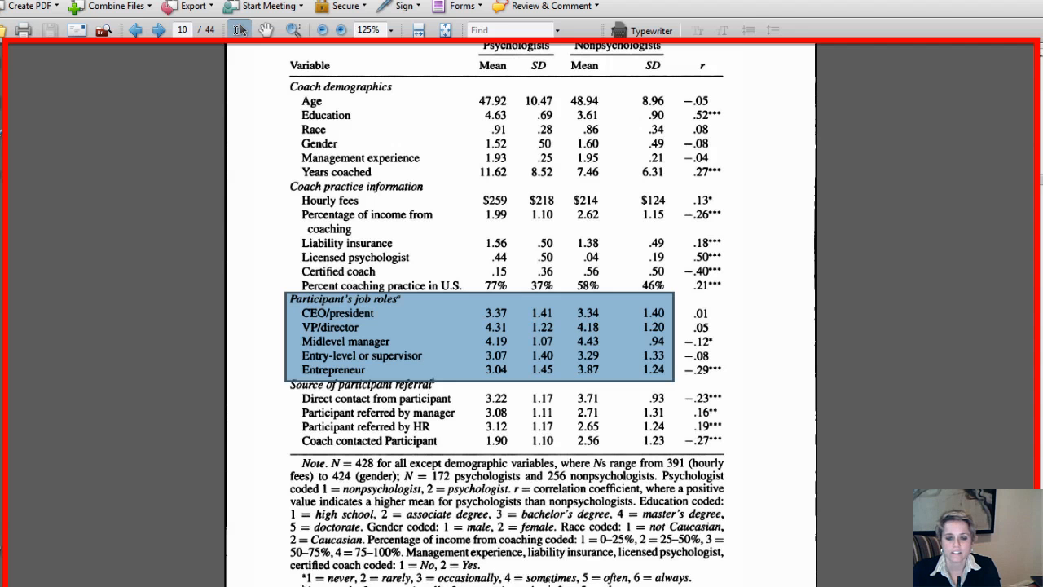
mouse_move(489, 327)
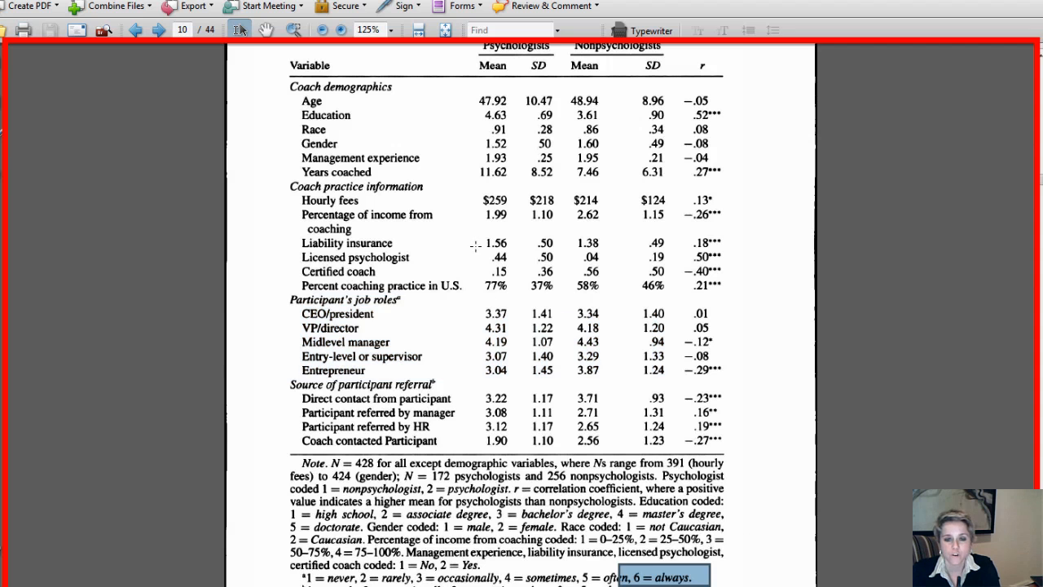
mouse_move(461, 321)
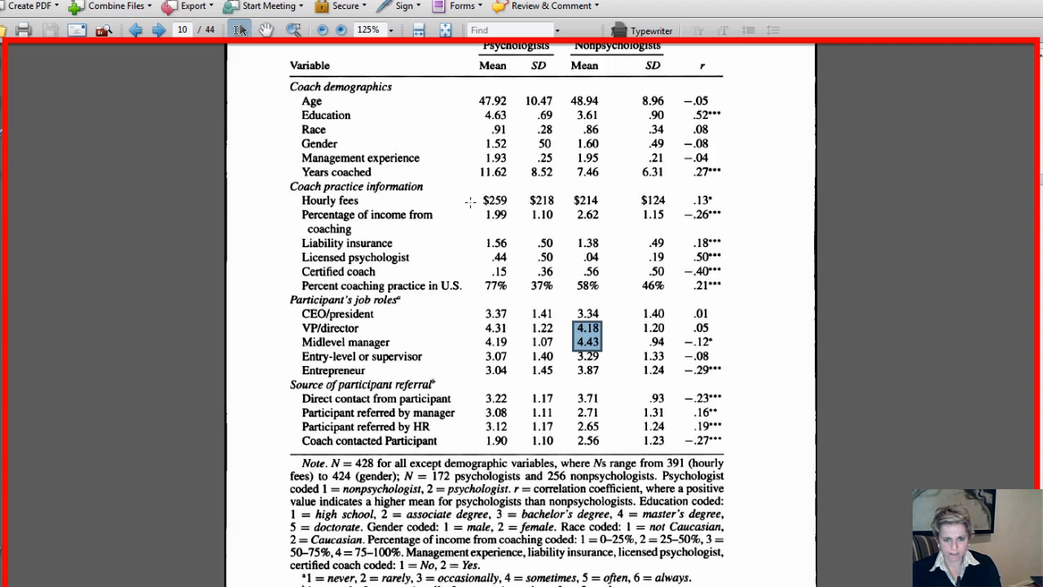
- Go back to page 9 with the Results text comparing psychologists and nonpsychologists
click(126, 29)
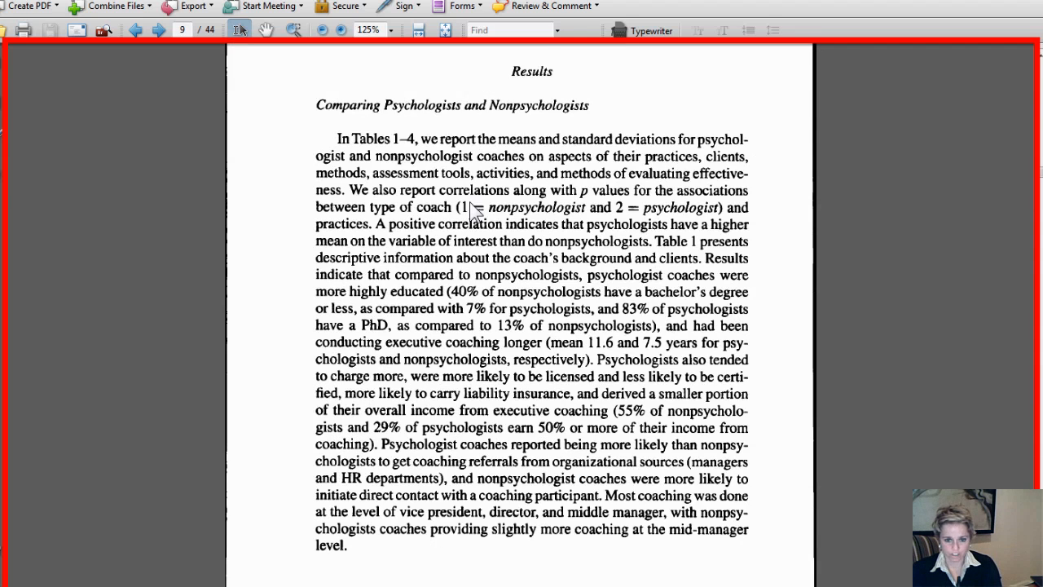
- Return to page 10 where Table 1 of means and SDs is displayed
scroll(down, 3)
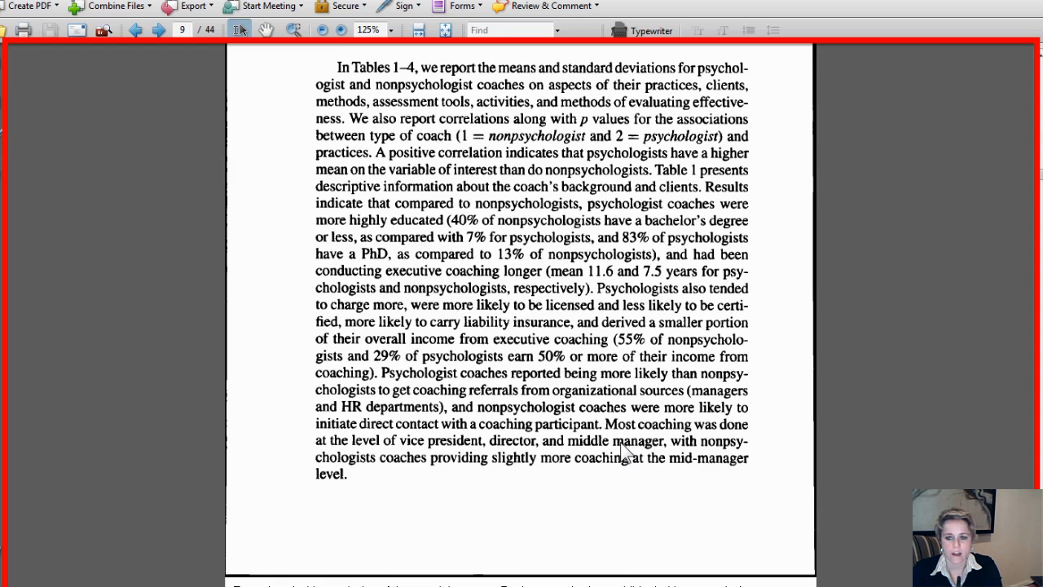
click(150, 30)
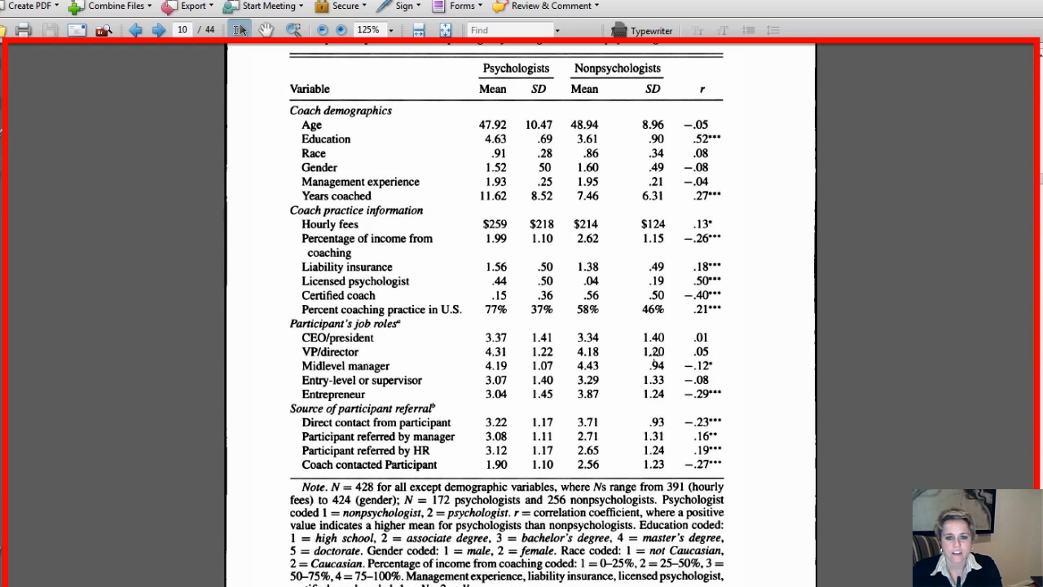
- Highlight the psychologists' job-role means 3.37 to 3.04 in Table 1
drag(481, 332, 509, 400)
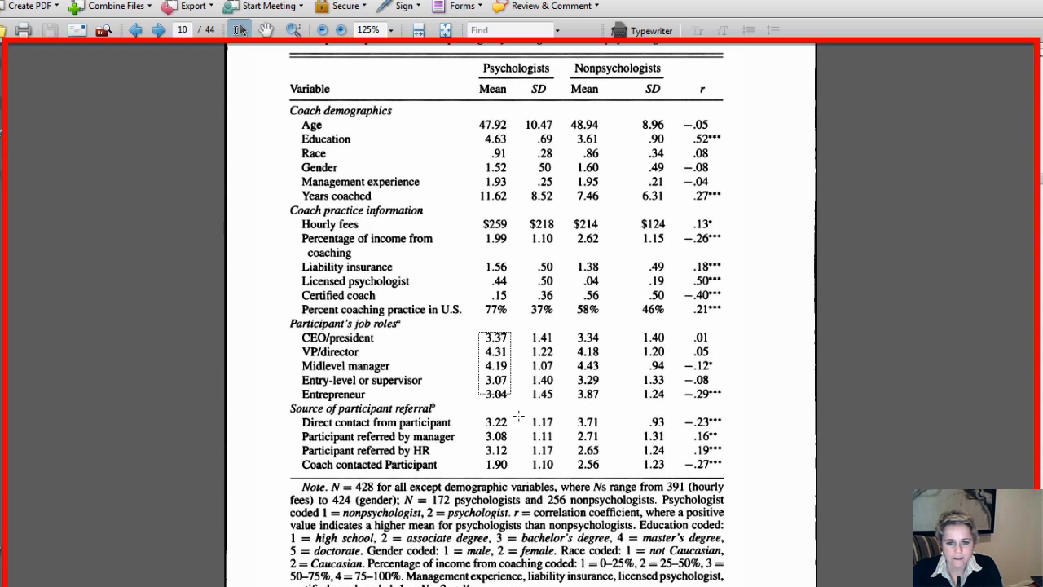
drag(494, 337, 495, 393)
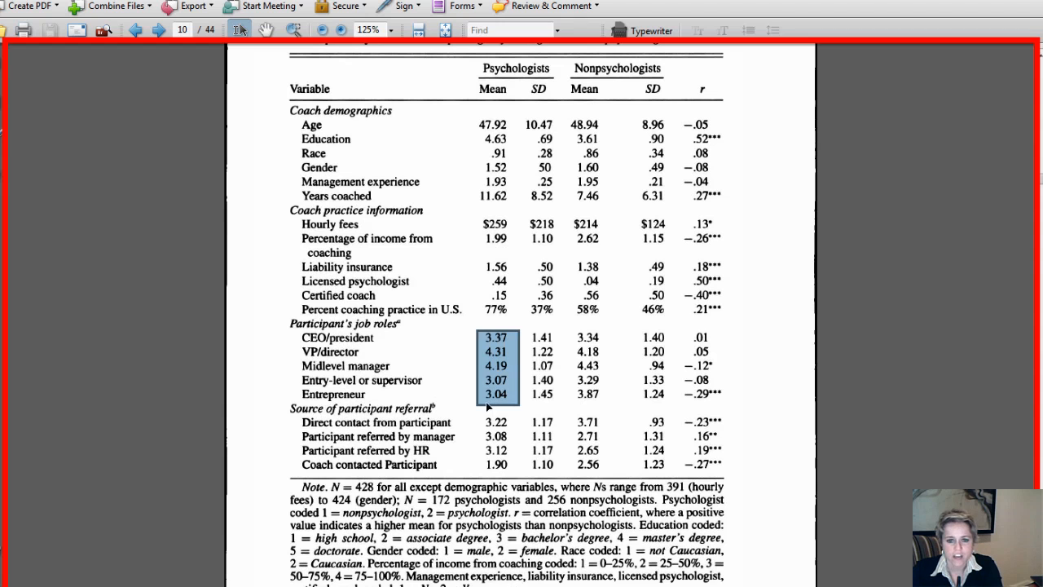
click(495, 395)
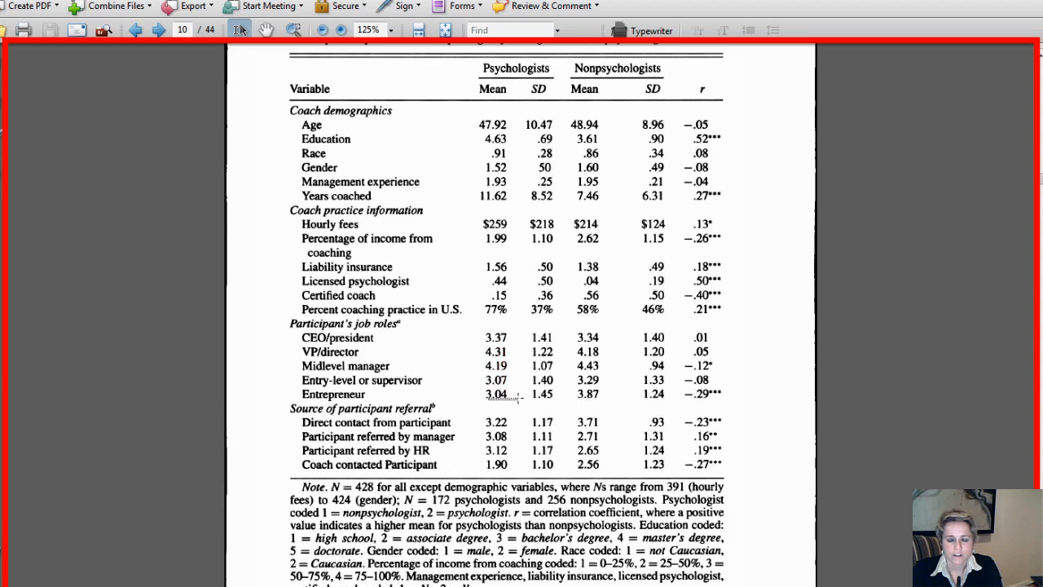
scroll(down, 3)
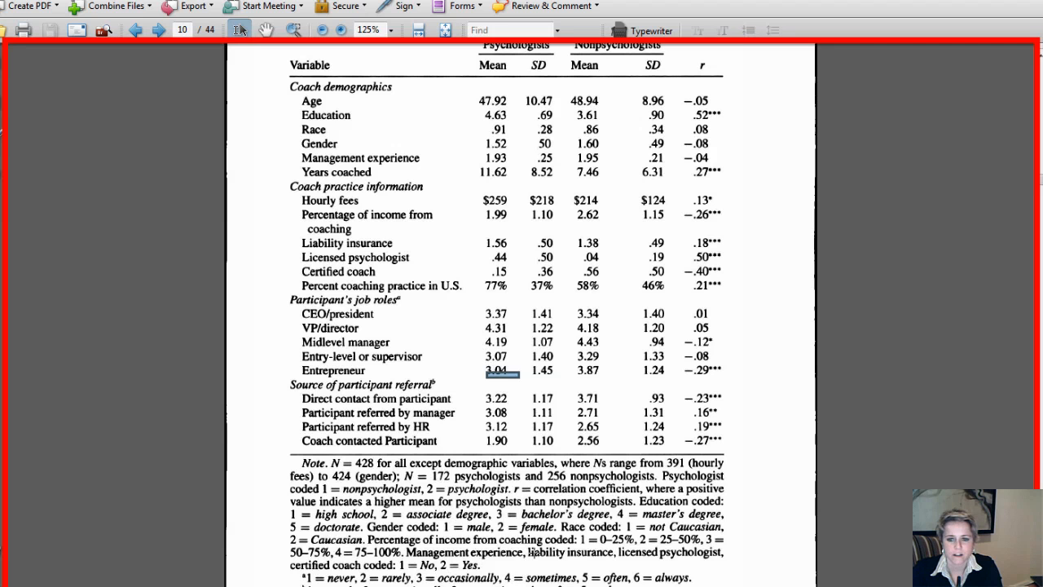
- Highlight the Entrepreneur mean 3.87 and Midlevel manager mean 4.19, then move on toward the survey PDF
click(603, 370)
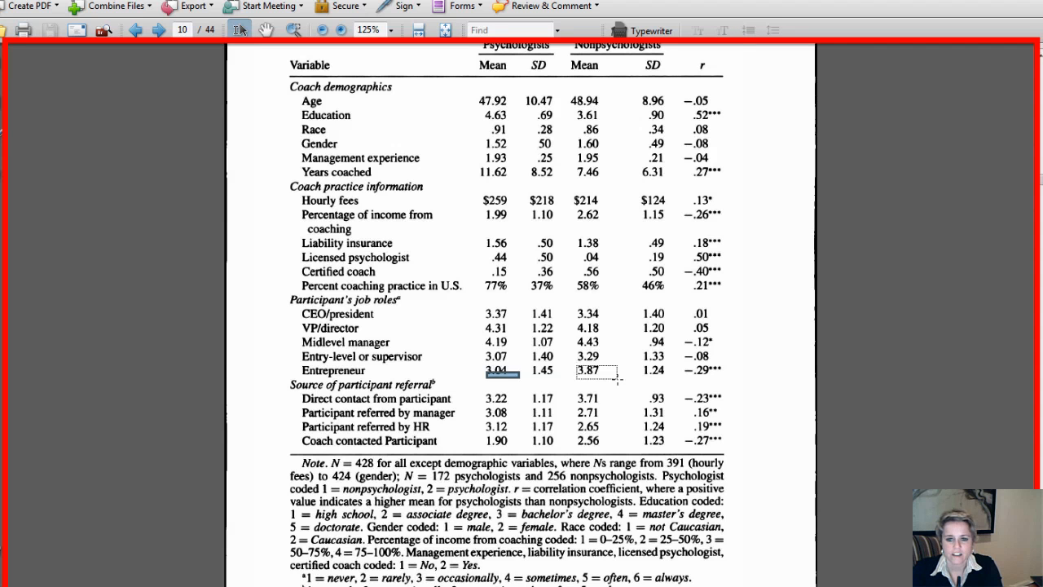
double_click(595, 371)
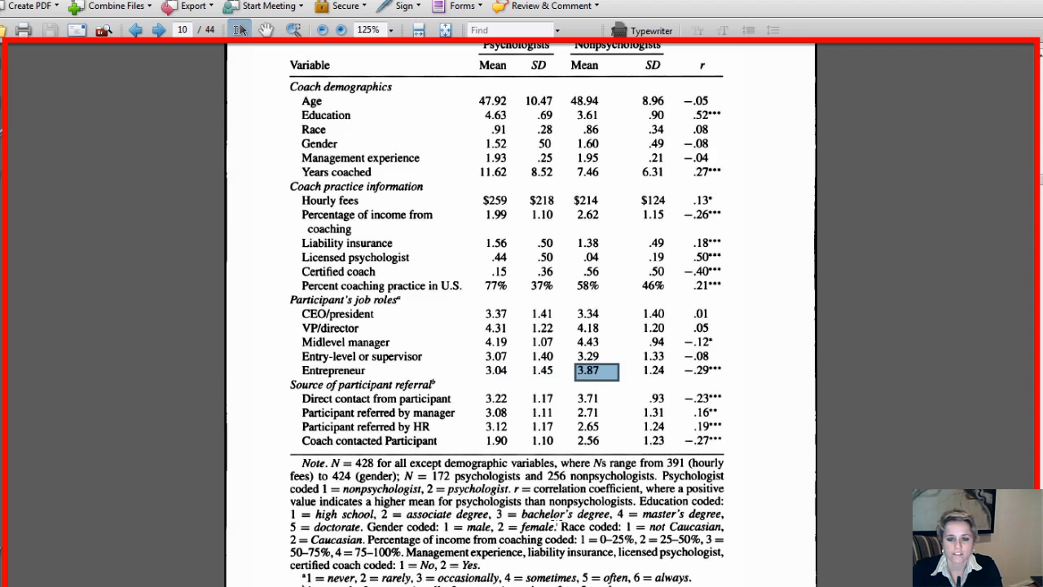
mouse_move(591, 380)
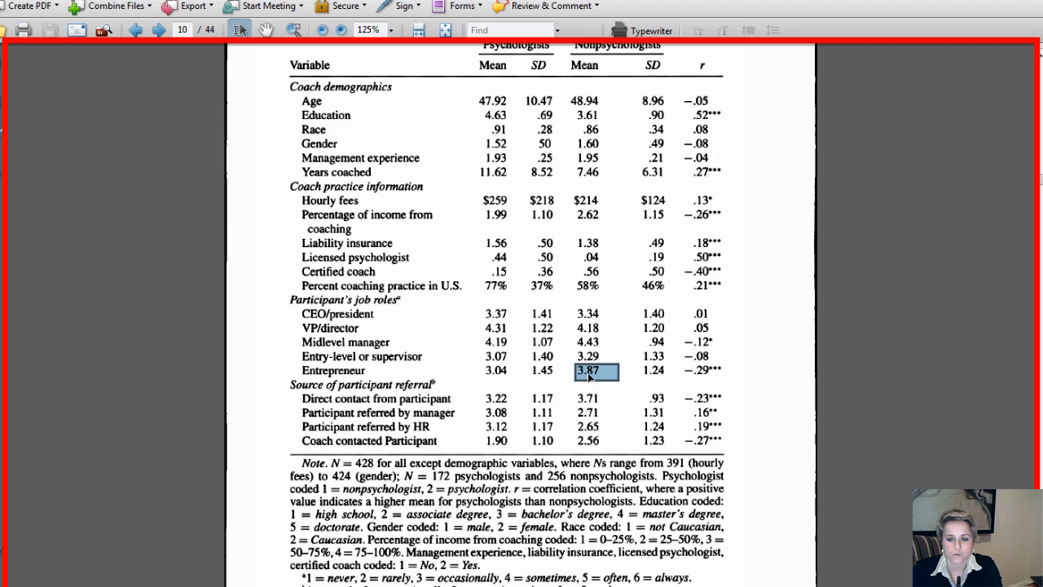
mouse_move(542, 272)
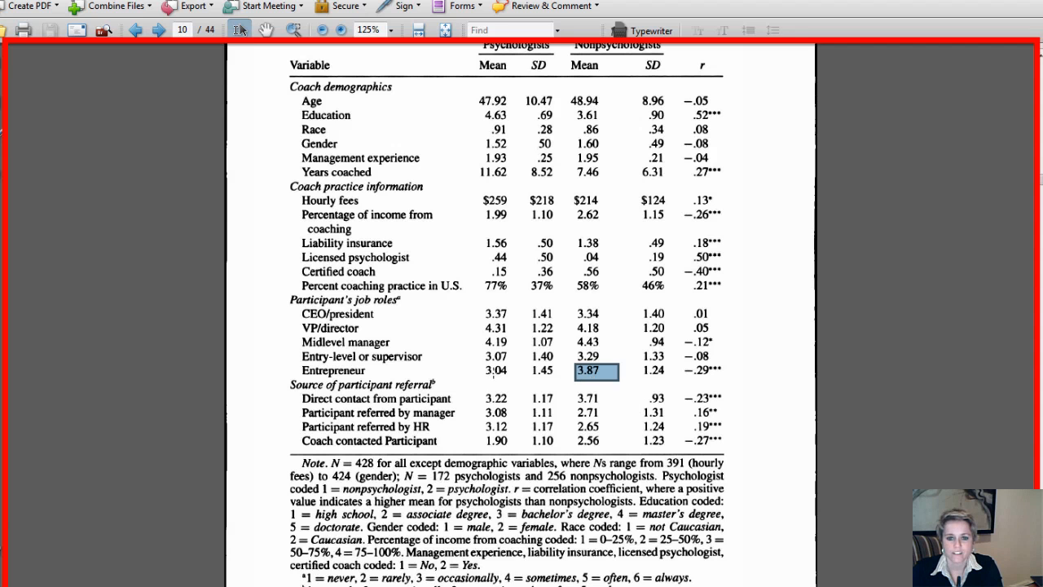
mouse_move(664, 317)
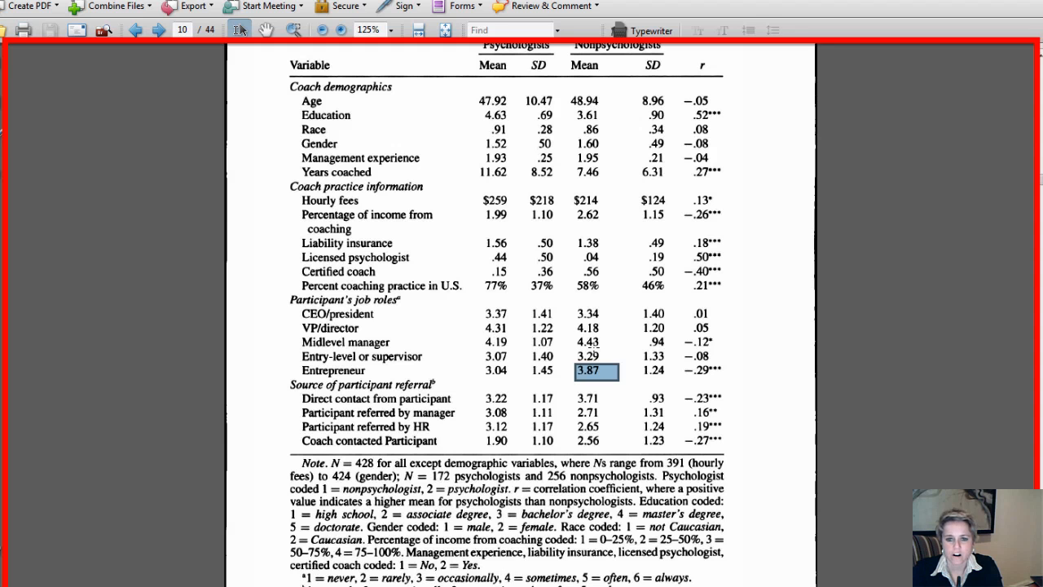
mouse_move(622, 373)
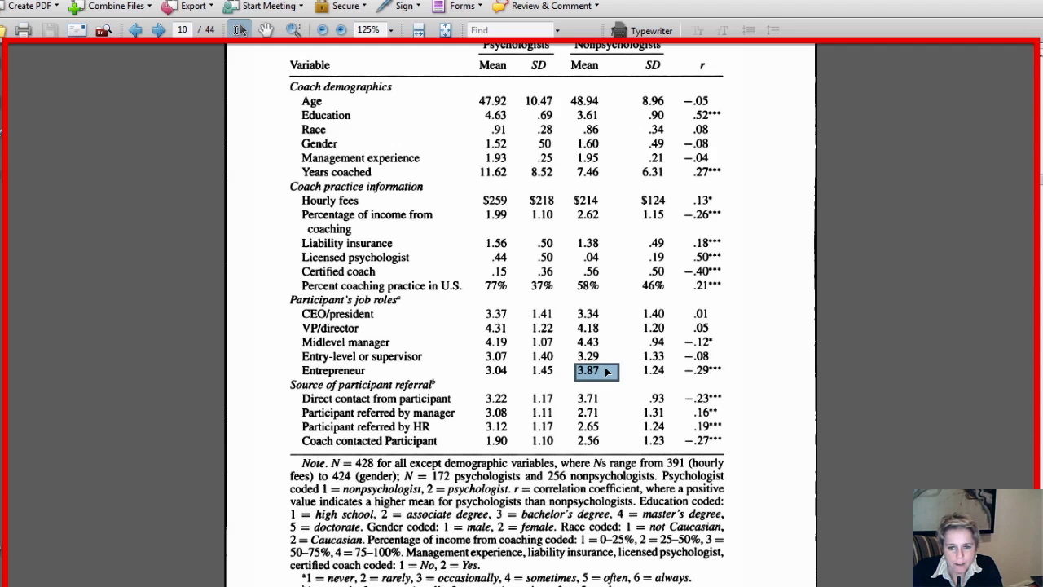
mouse_move(624, 374)
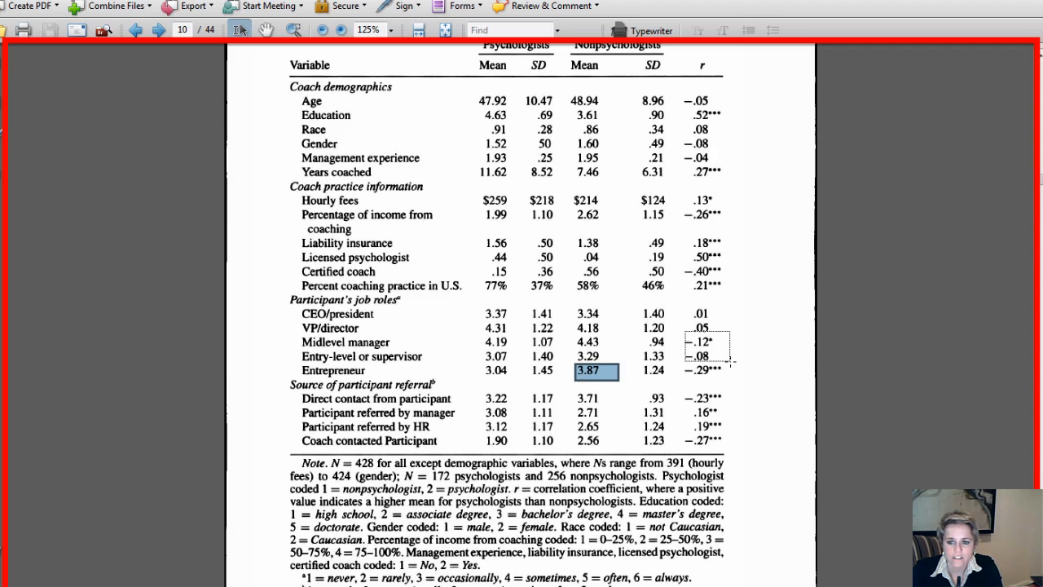
click(790, 337)
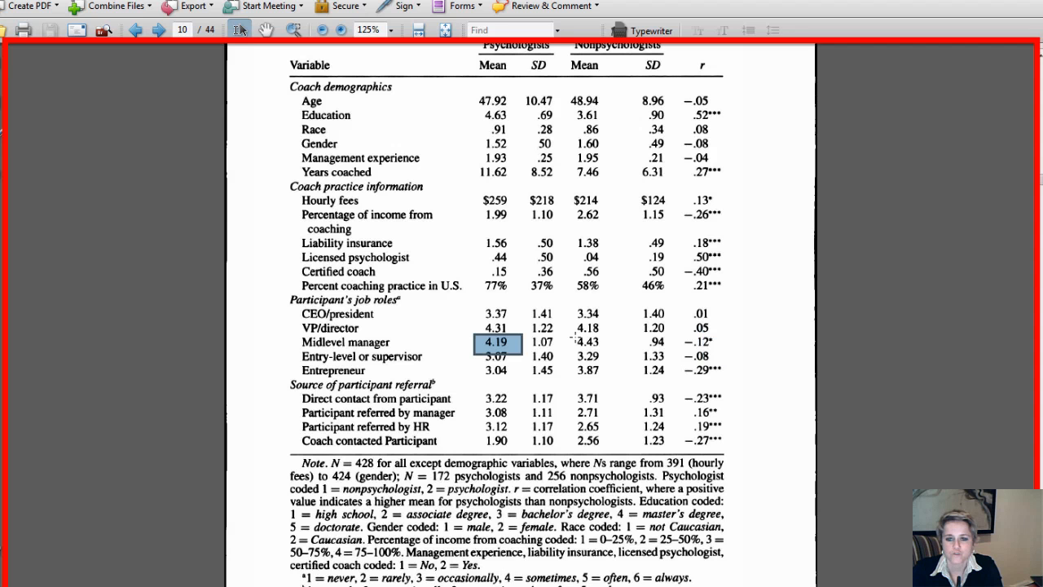
click(586, 342)
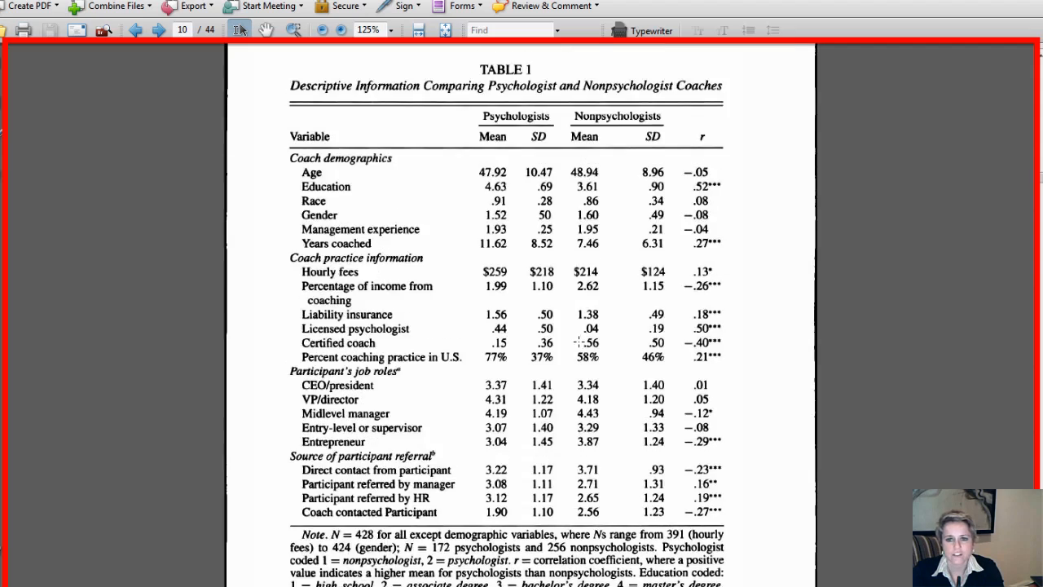
scroll(down, 3)
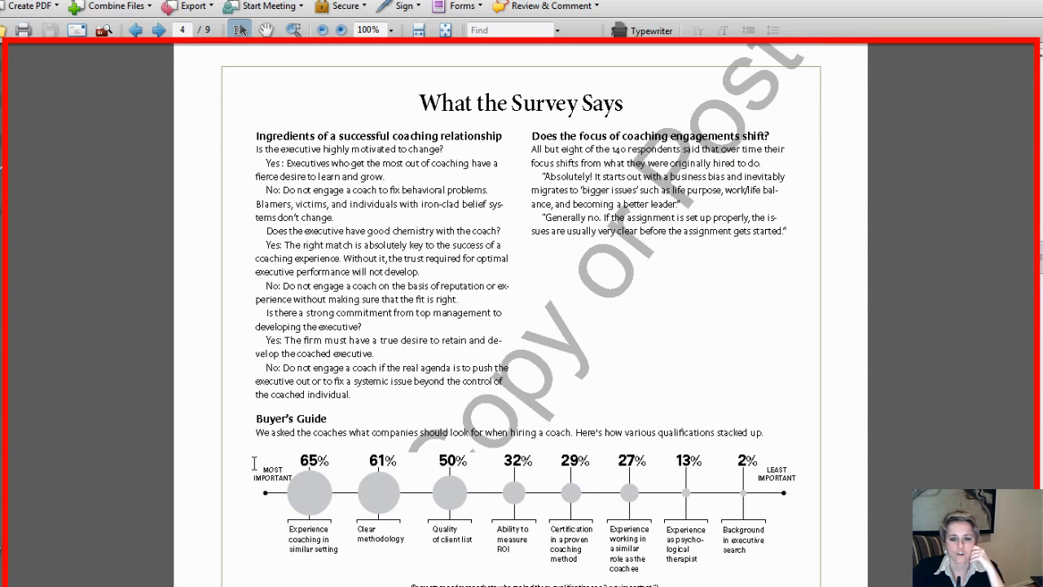
mouse_move(835, 251)
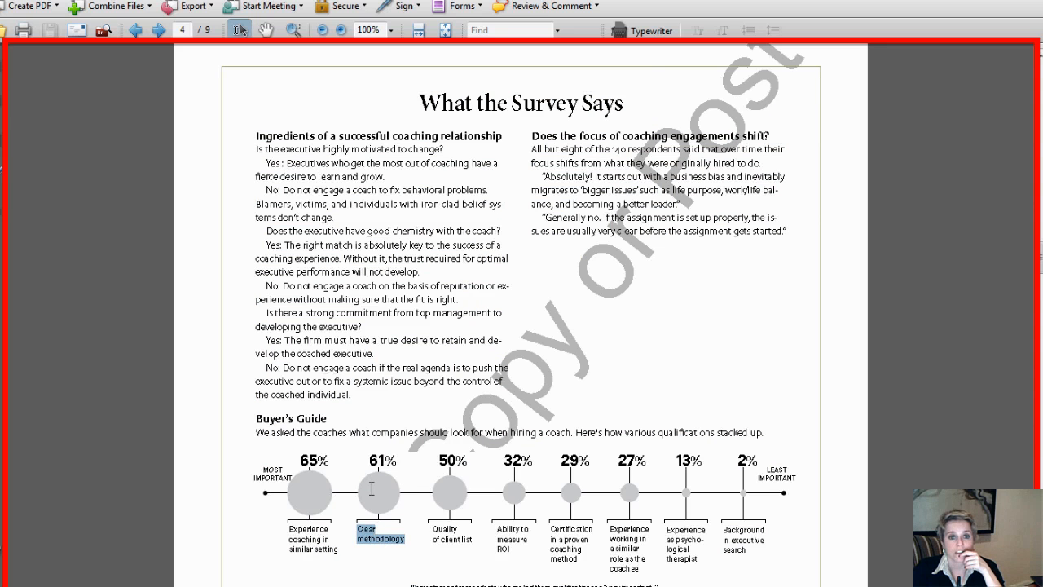
mouse_move(308, 494)
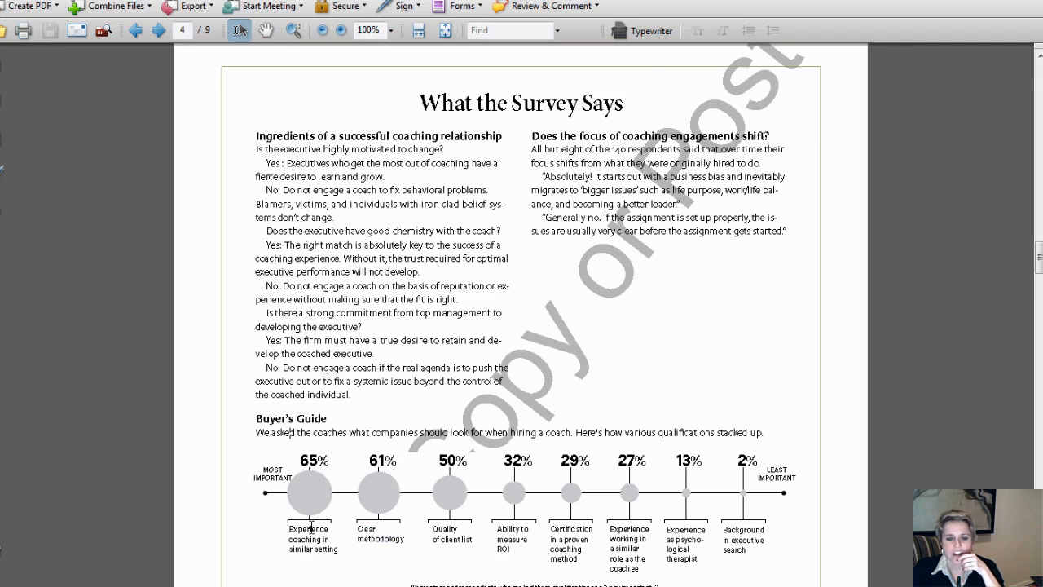
mouse_move(374, 548)
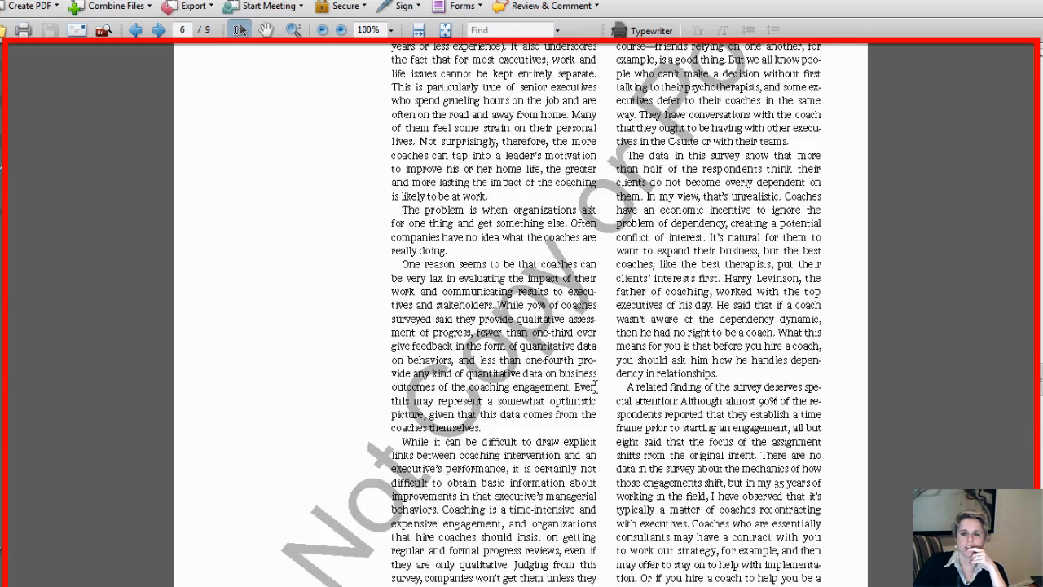
- Switch back to the lecture slides showing the 'In Practical Terms…' slide
click(133, 31)
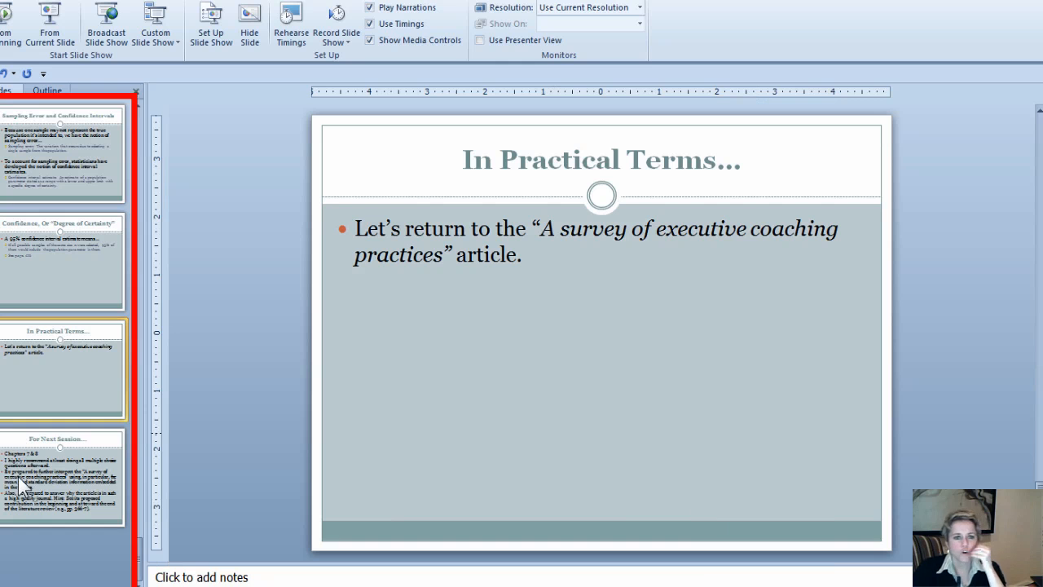
- Present the 'For Next Session…' slide full screen from the current slide
click(52, 20)
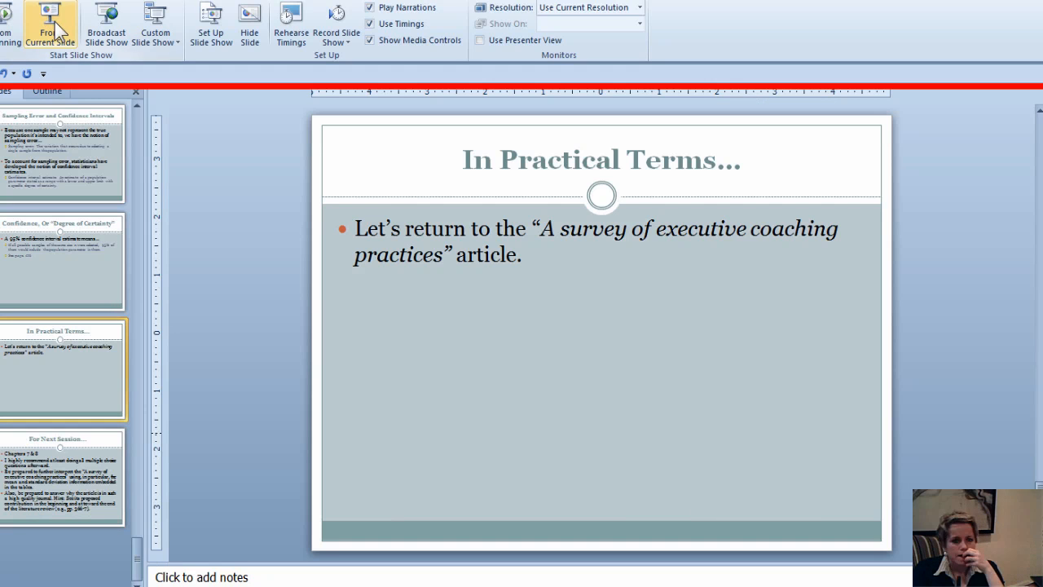
click(48, 21)
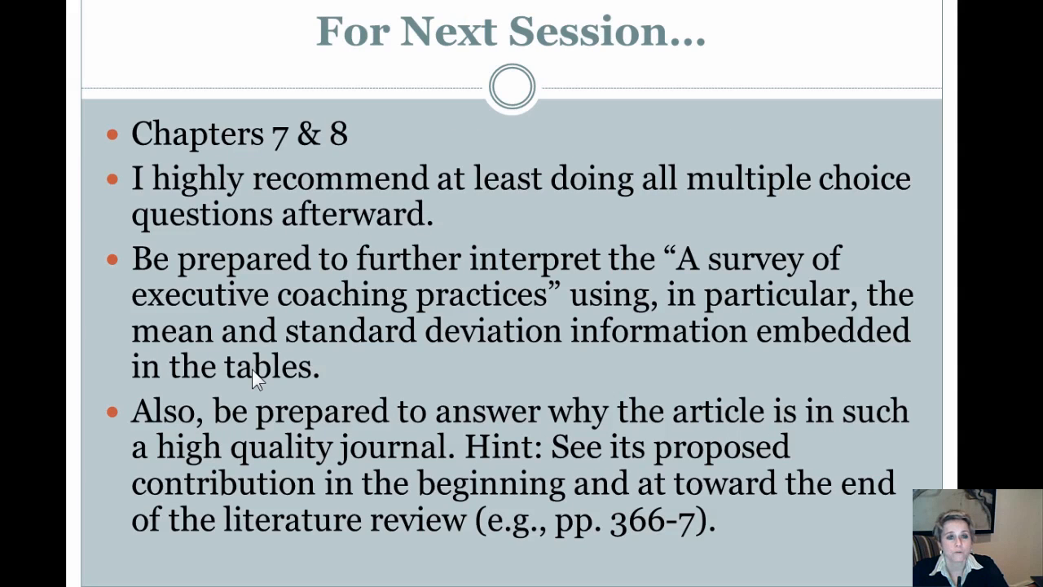
mouse_move(455, 302)
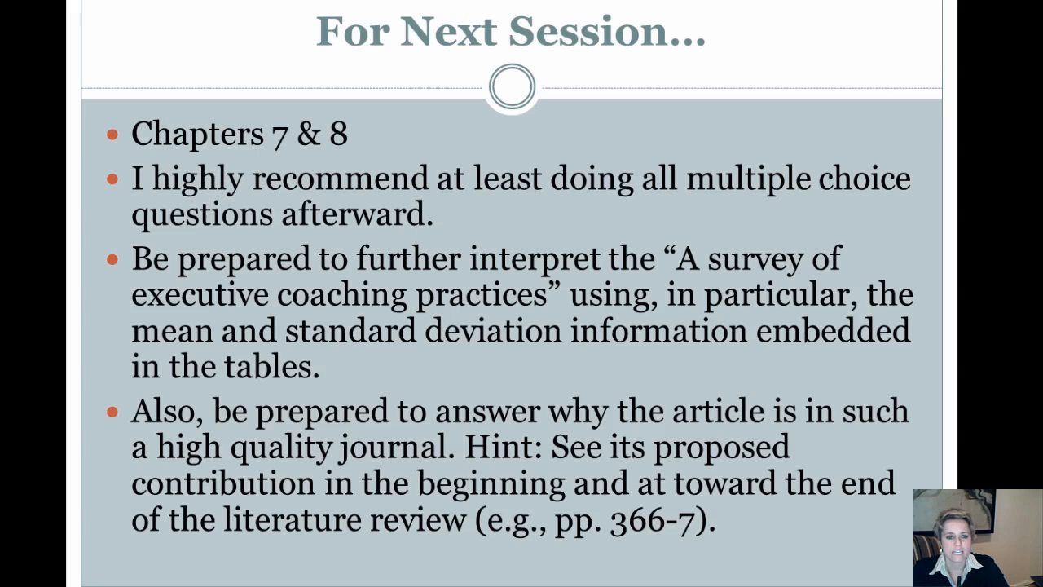
mouse_move(742, 274)
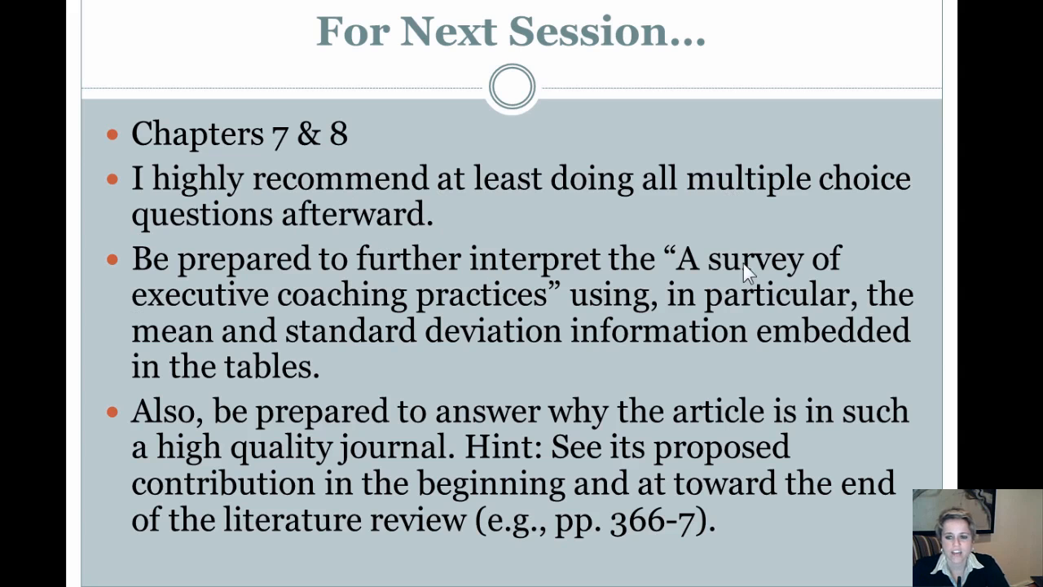